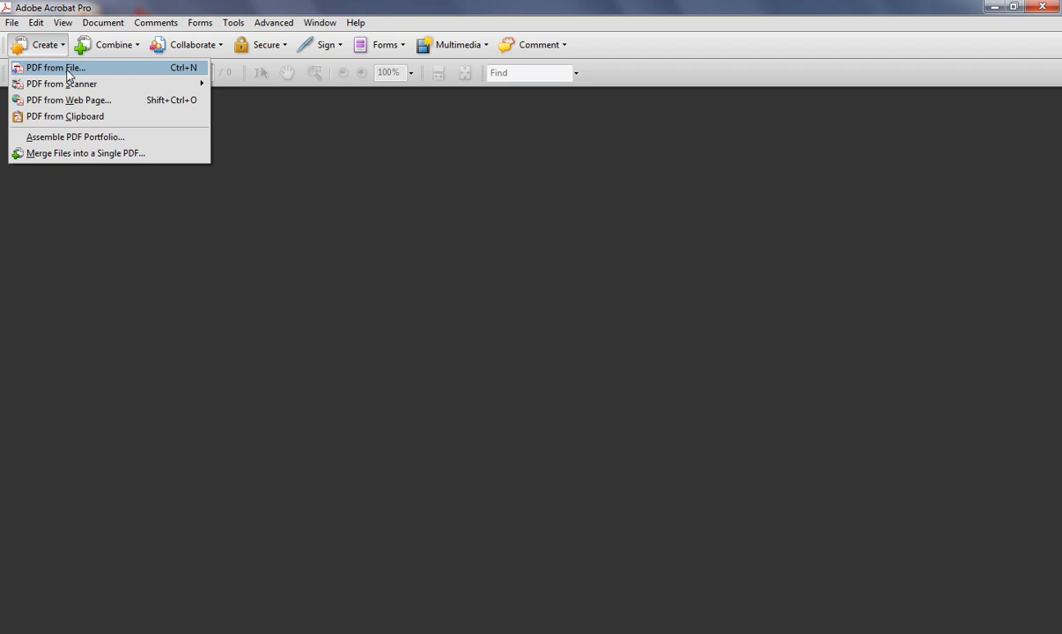
pyautogui.moveTo(85, 151)
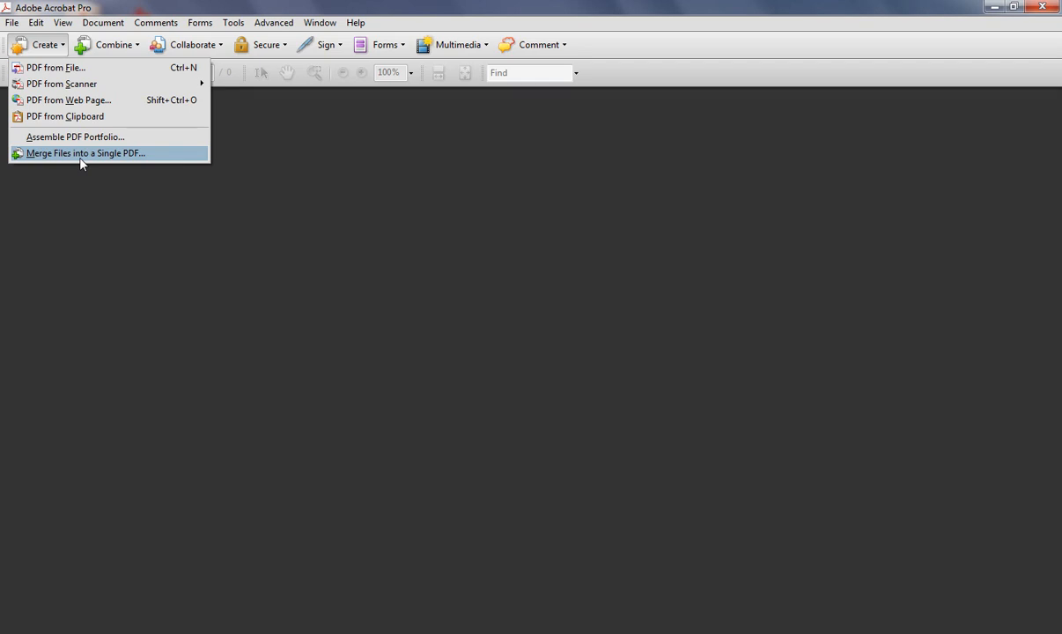
# - Start Create > Merge Files into a Single PDF to bring up Combine Files
pyautogui.click(84, 153)
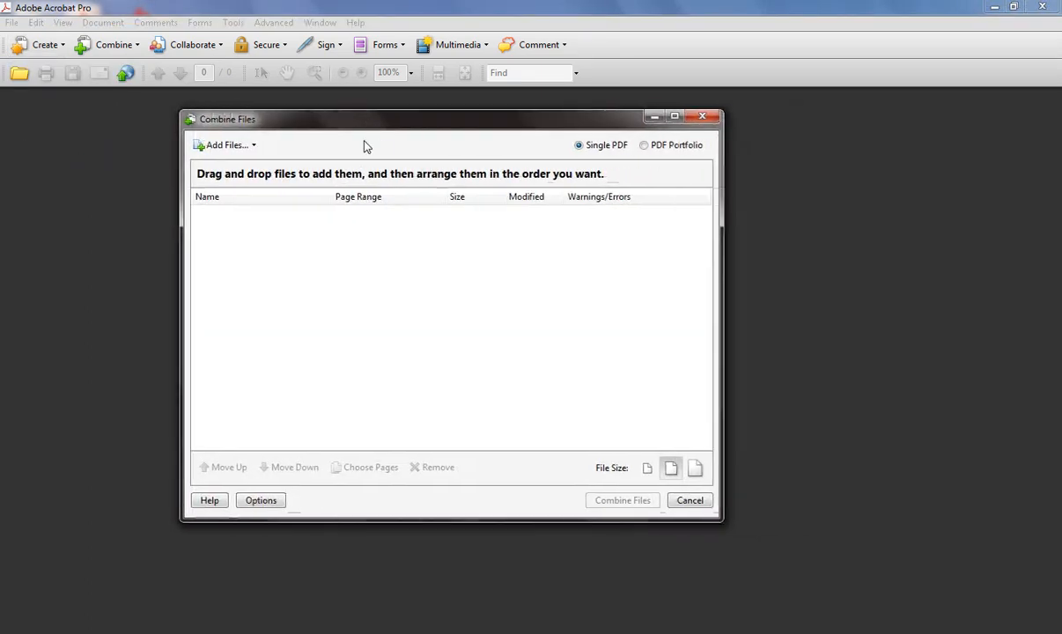
pyautogui.moveTo(356, 373)
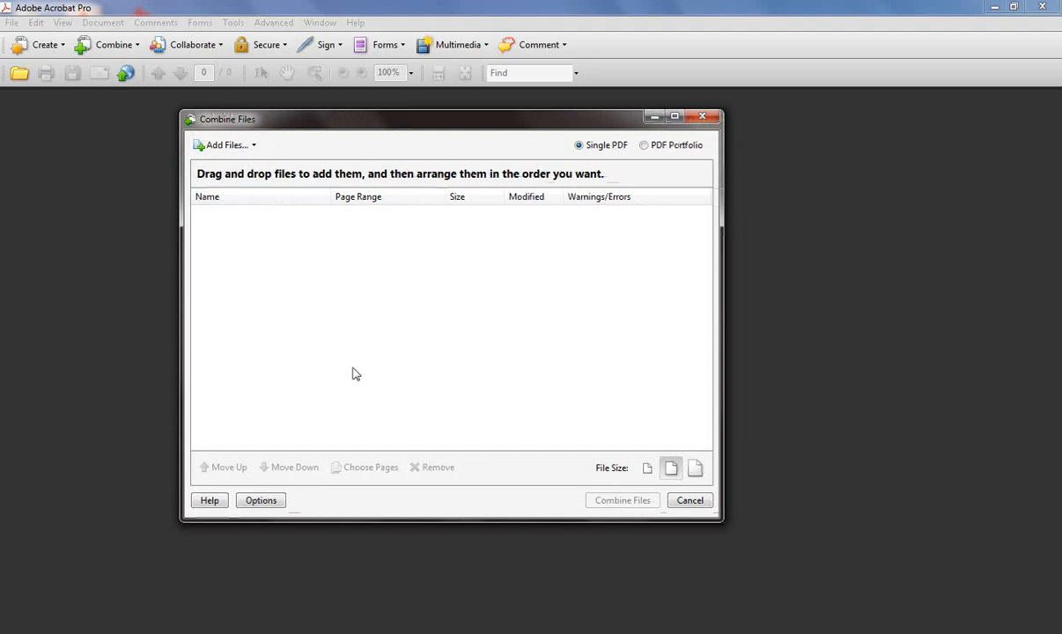
pyautogui.moveTo(250, 169)
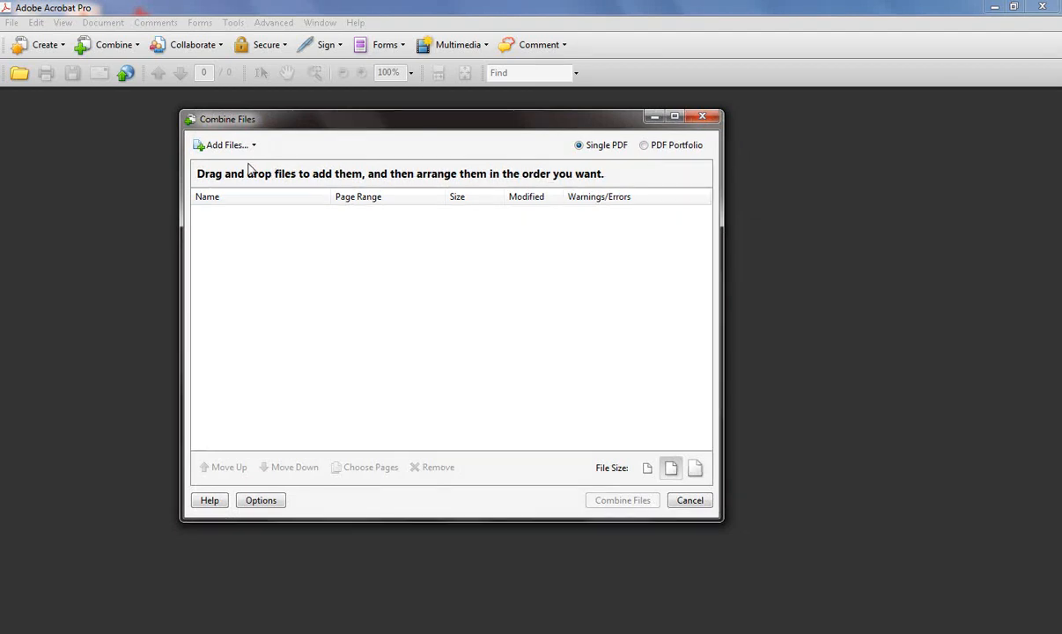
# - Reveal the Add Files choices for the empty combine list
pyautogui.click(226, 145)
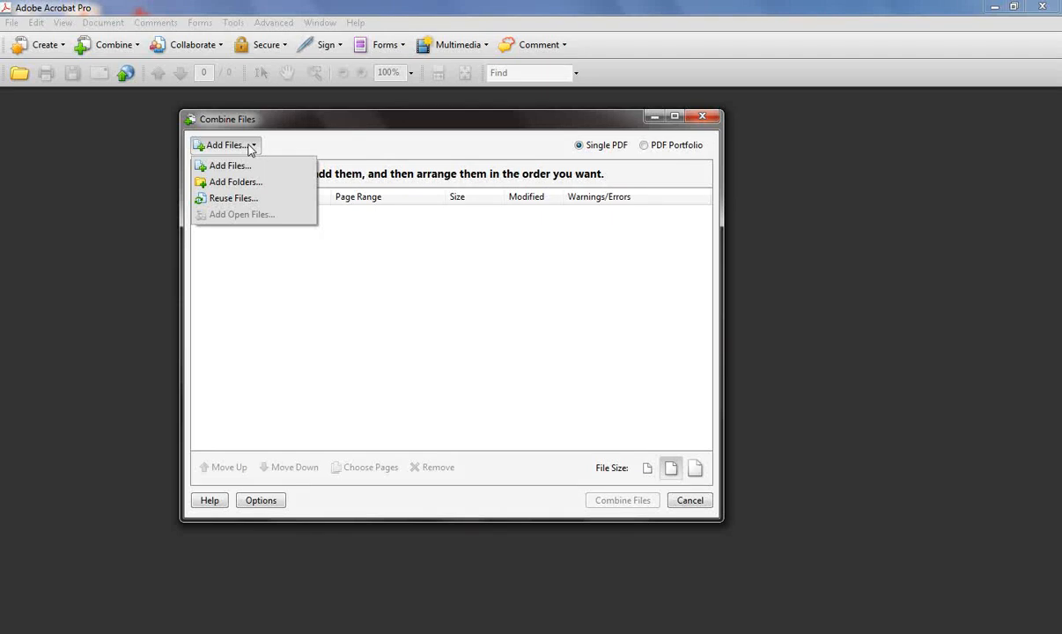
pyautogui.moveTo(250, 166)
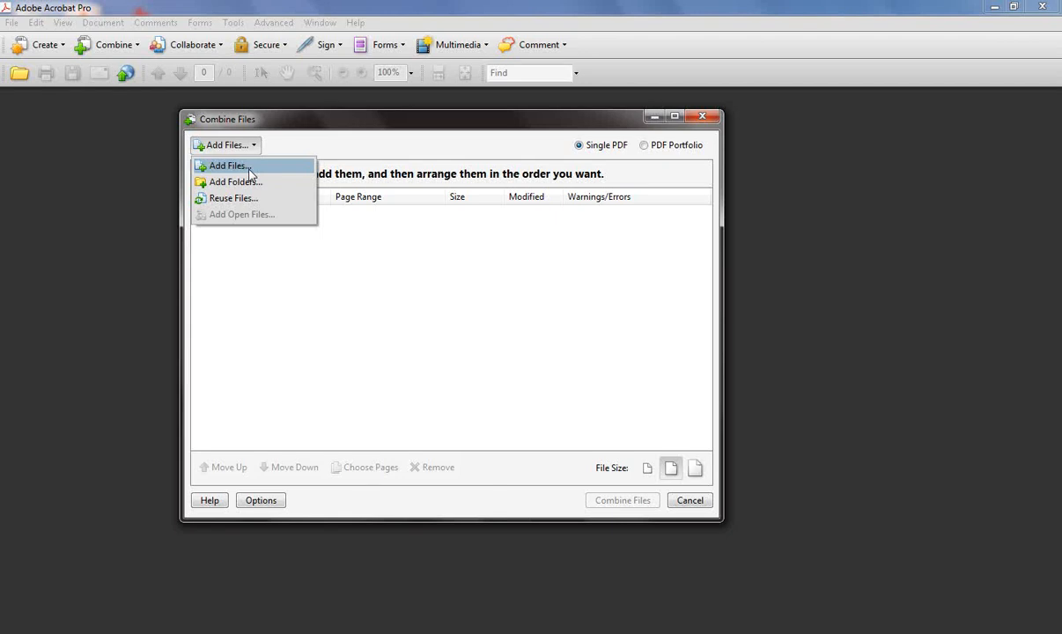
# - Add Doc1.docx, MikeFresh.jpg, Monthly Income.docx and Pets.jpg from the acrobat folder to the combine list
pyautogui.click(228, 166)
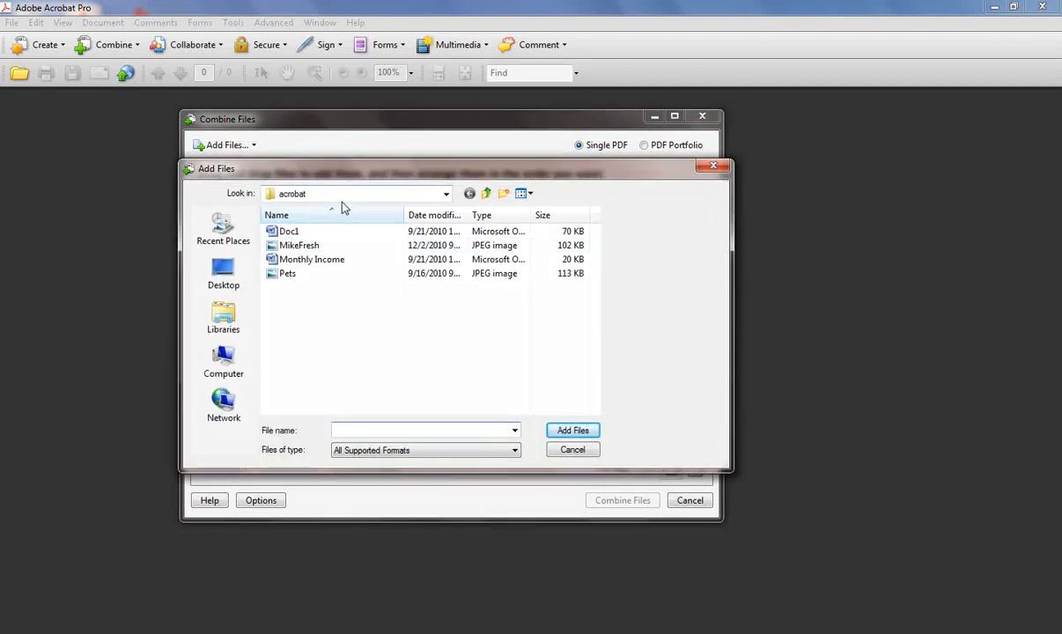
pyautogui.click(299, 244)
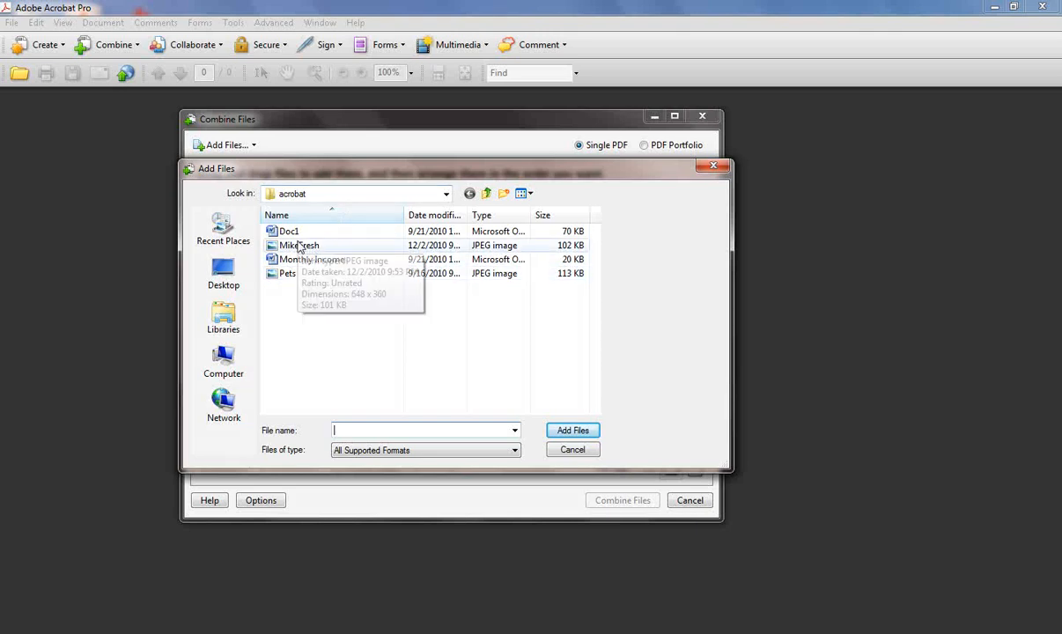
pyautogui.click(289, 231)
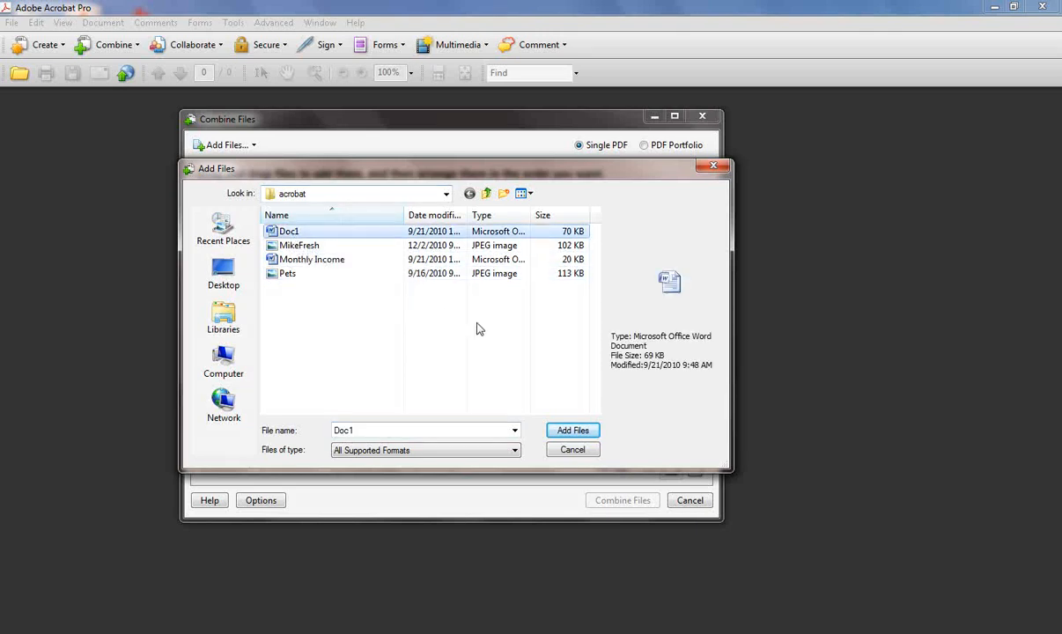
pyautogui.click(572, 429)
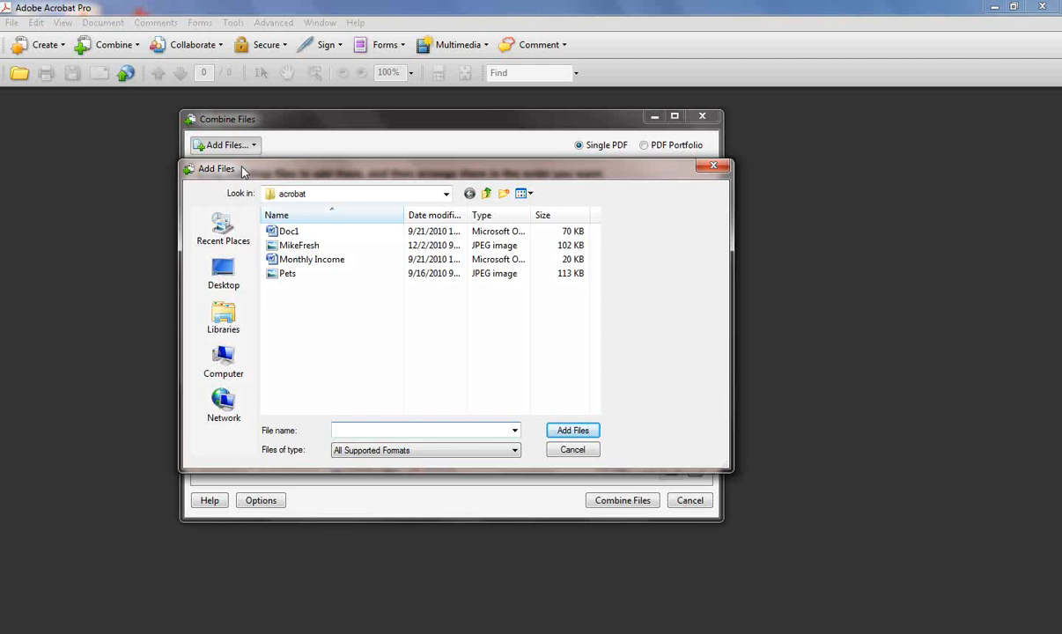
pyautogui.click(300, 244)
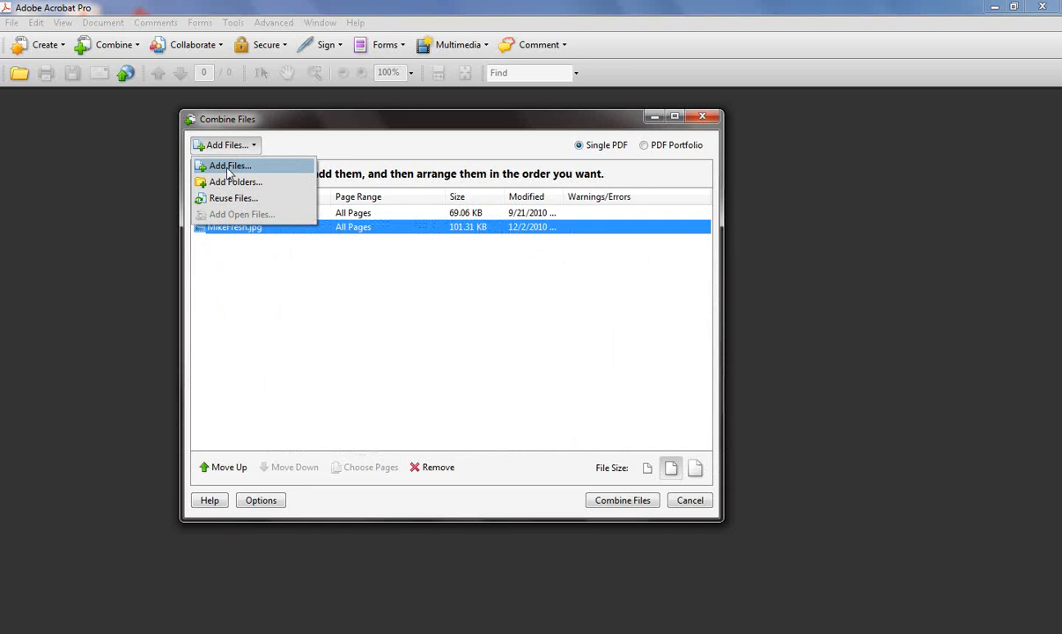
pyautogui.click(229, 166)
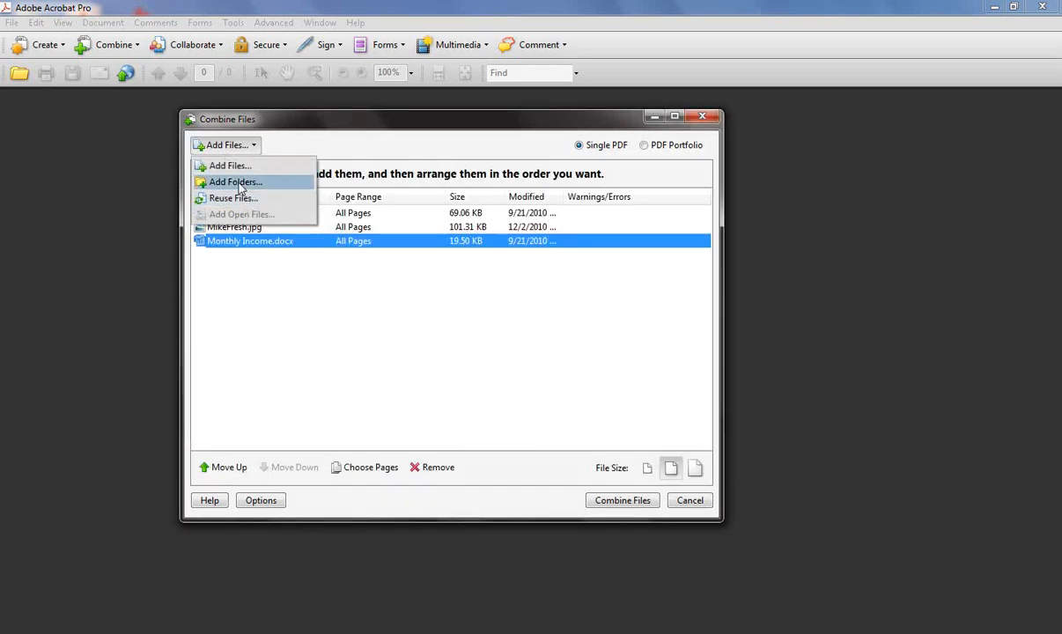
pyautogui.click(229, 165)
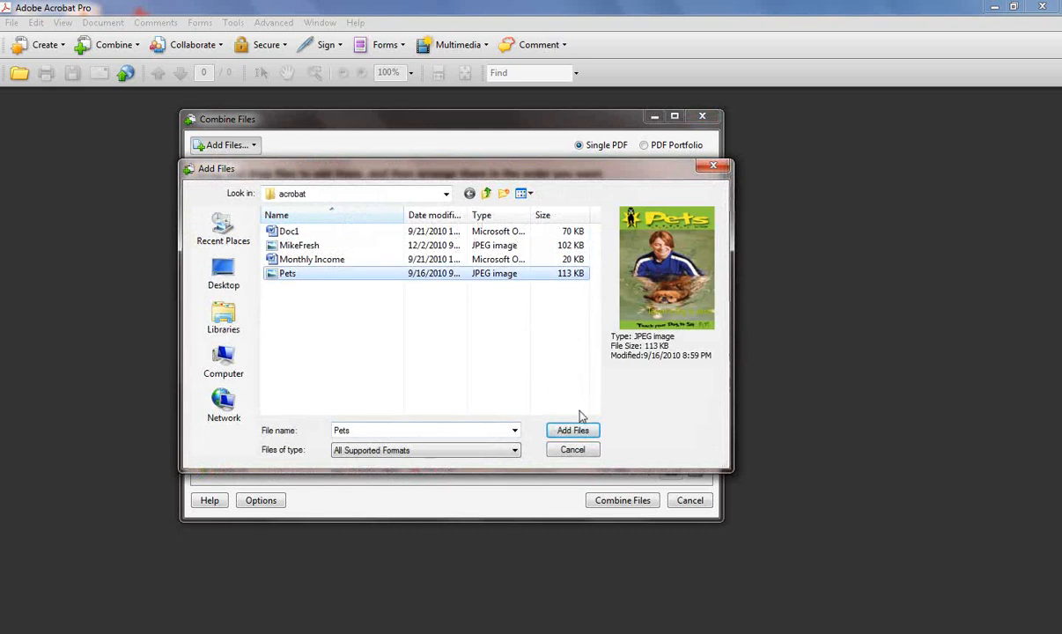
pyautogui.click(573, 430)
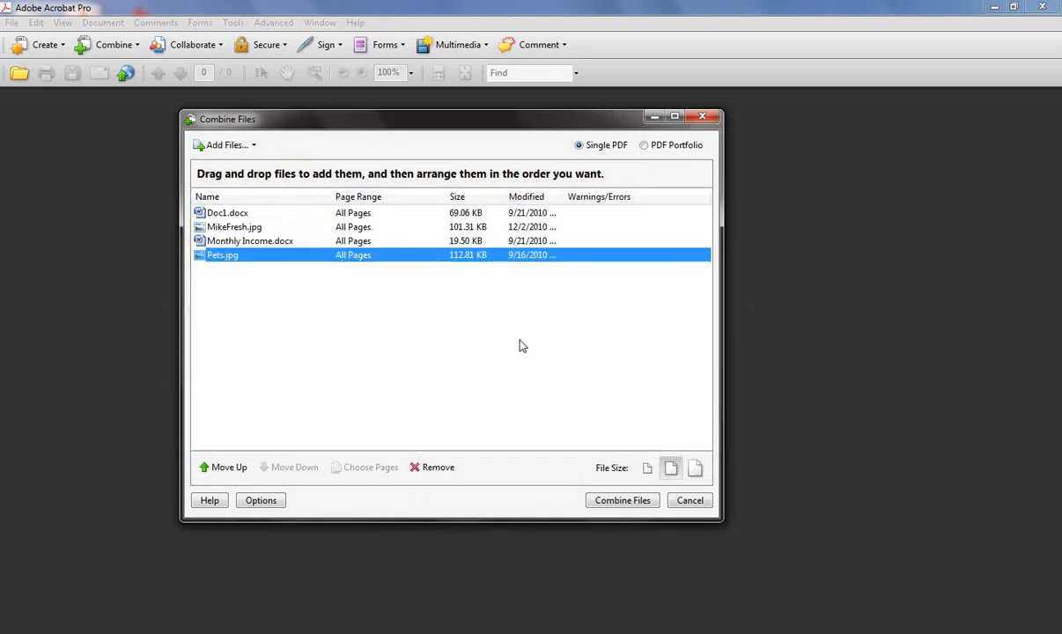
pyautogui.moveTo(272, 272)
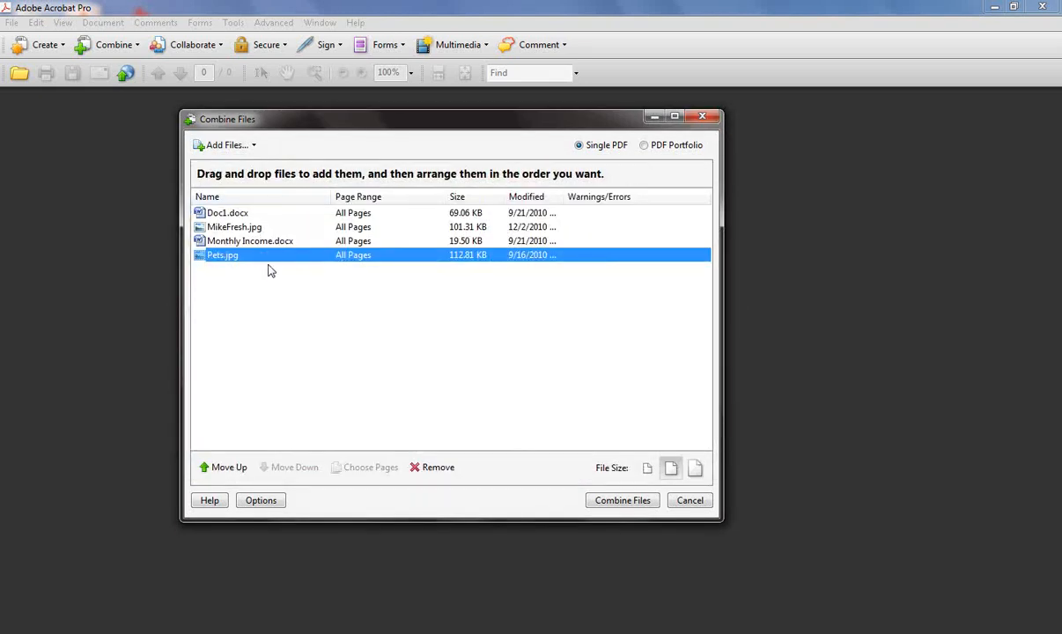
pyautogui.moveTo(264, 260)
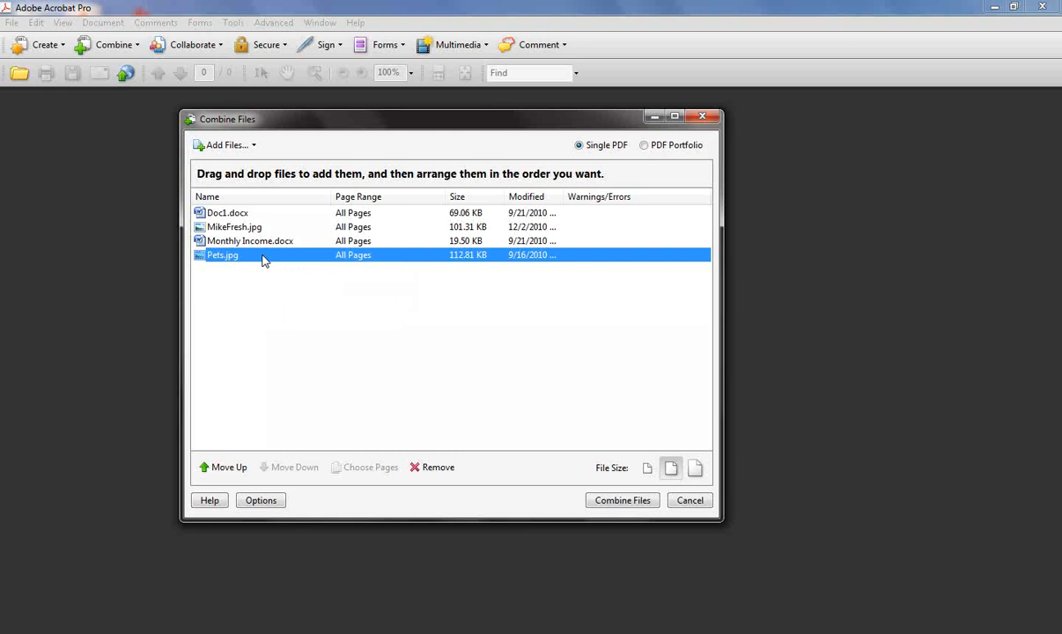
pyautogui.moveTo(222, 255)
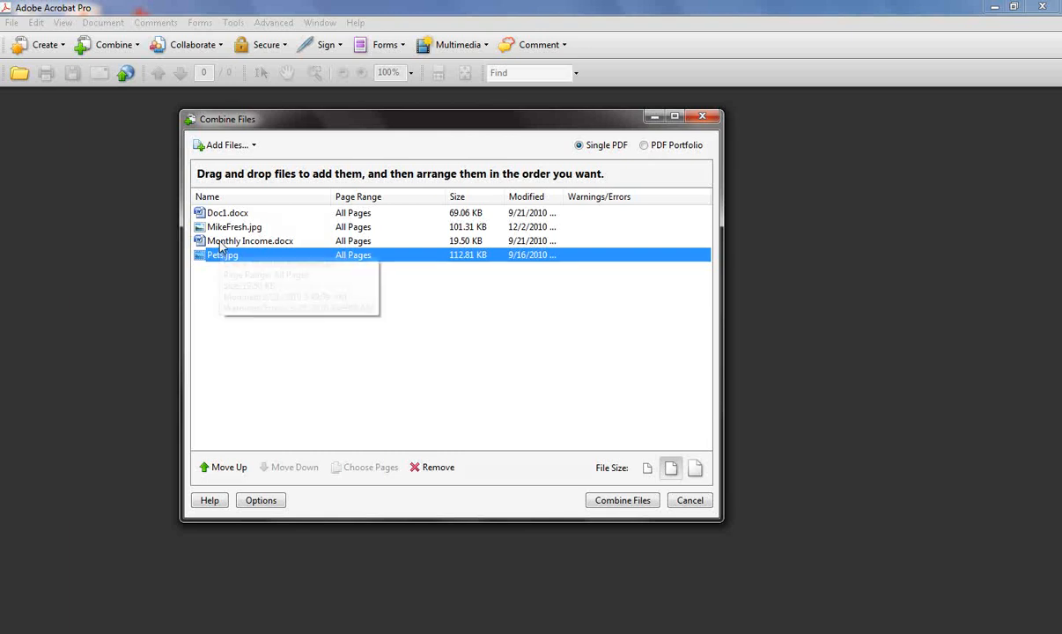
# - Move Monthly Income.docx up to second place, ahead of MikeFresh.jpg and Pets.jpg
pyautogui.click(250, 239)
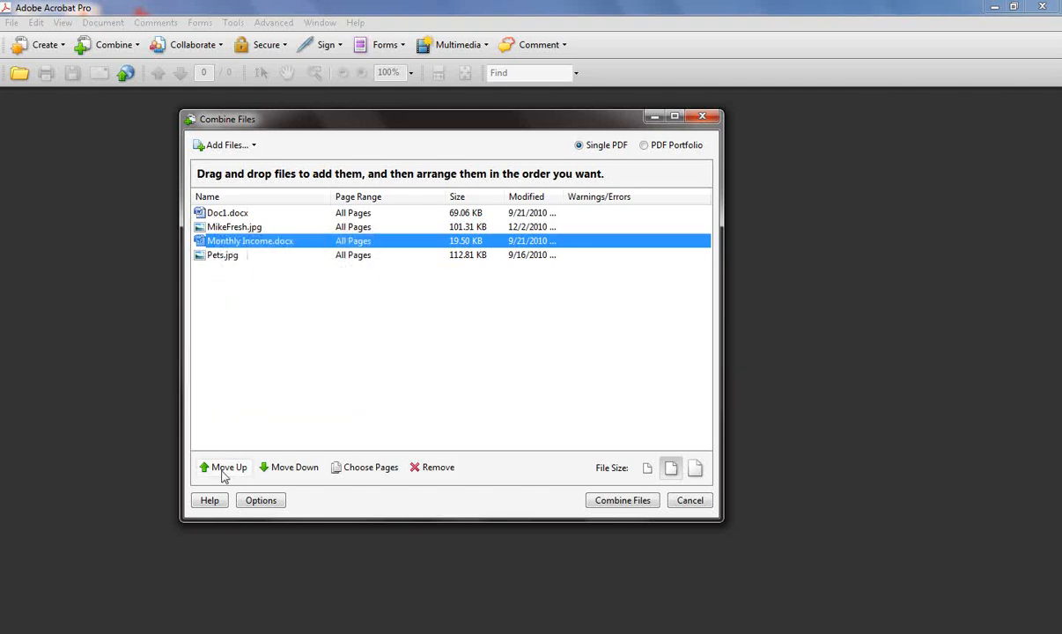
pyautogui.click(229, 467)
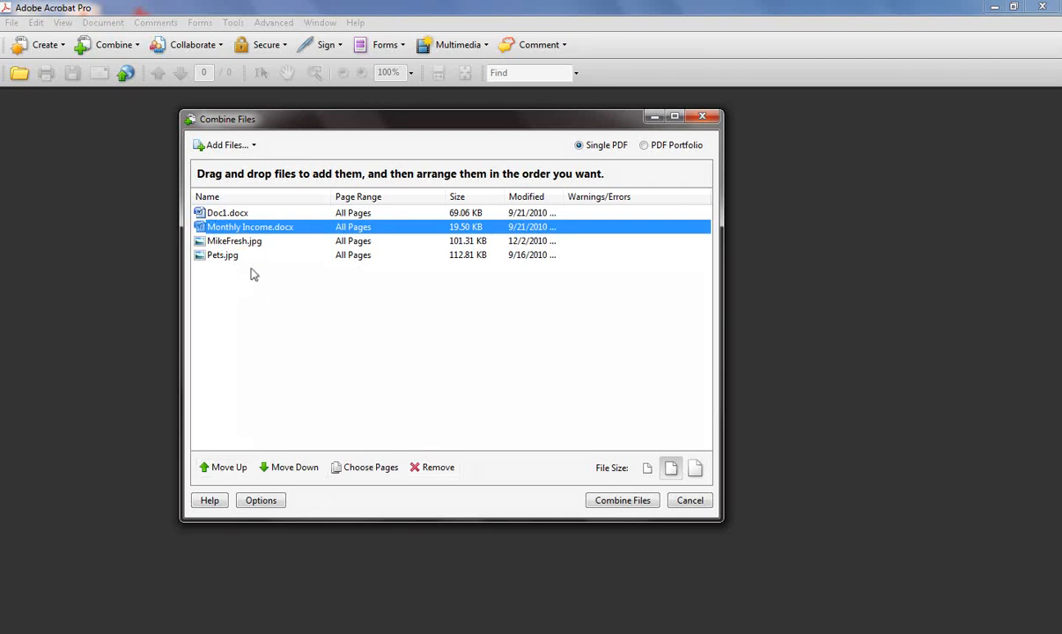
pyautogui.moveTo(286, 303)
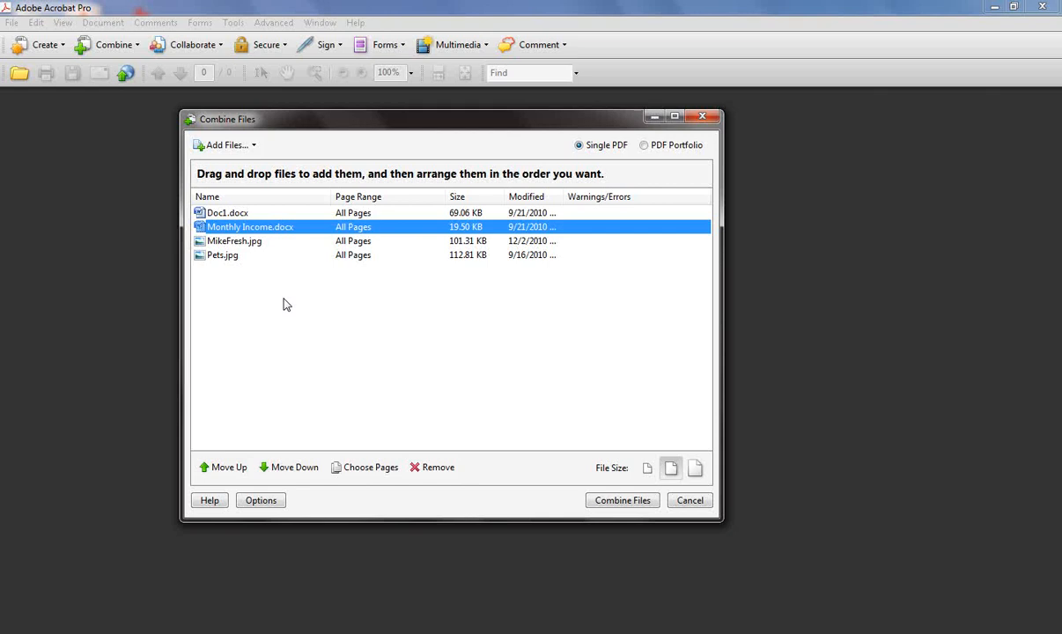
pyautogui.moveTo(432, 467)
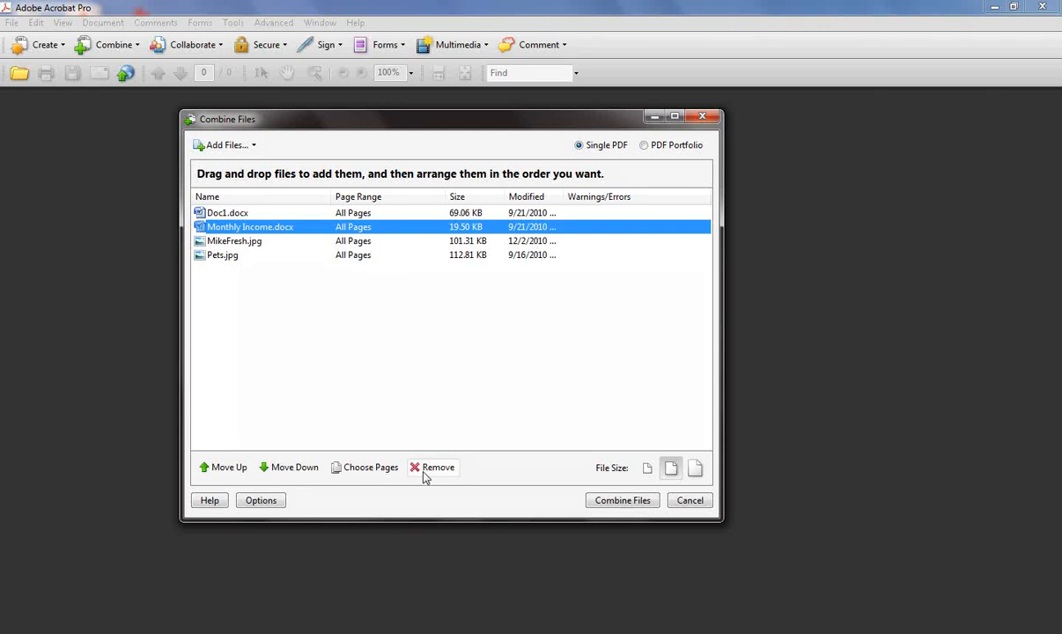
pyautogui.moveTo(396, 412)
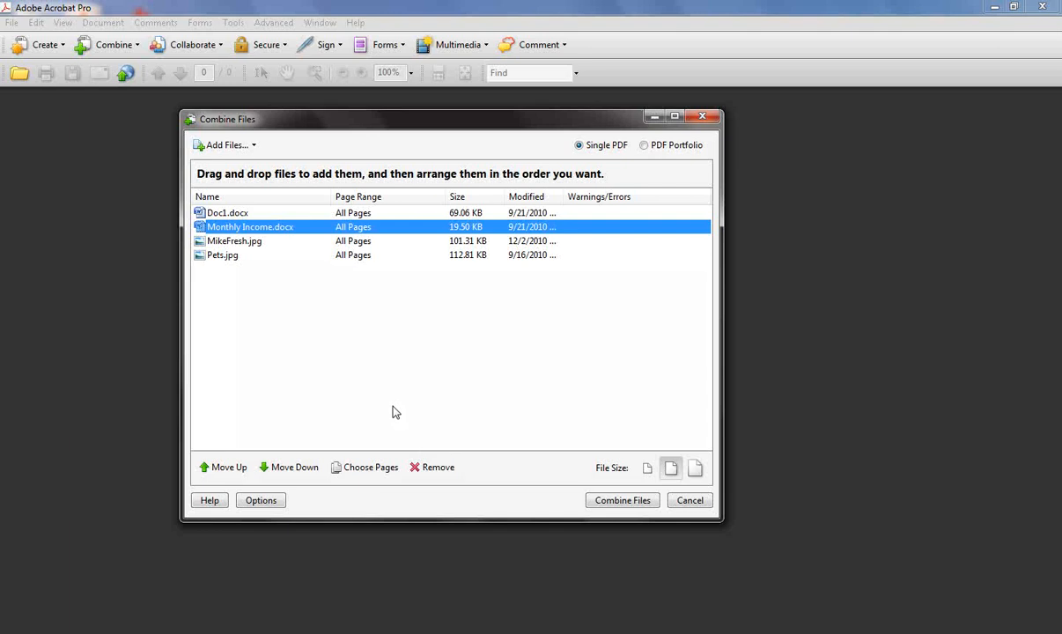
pyautogui.moveTo(419, 321)
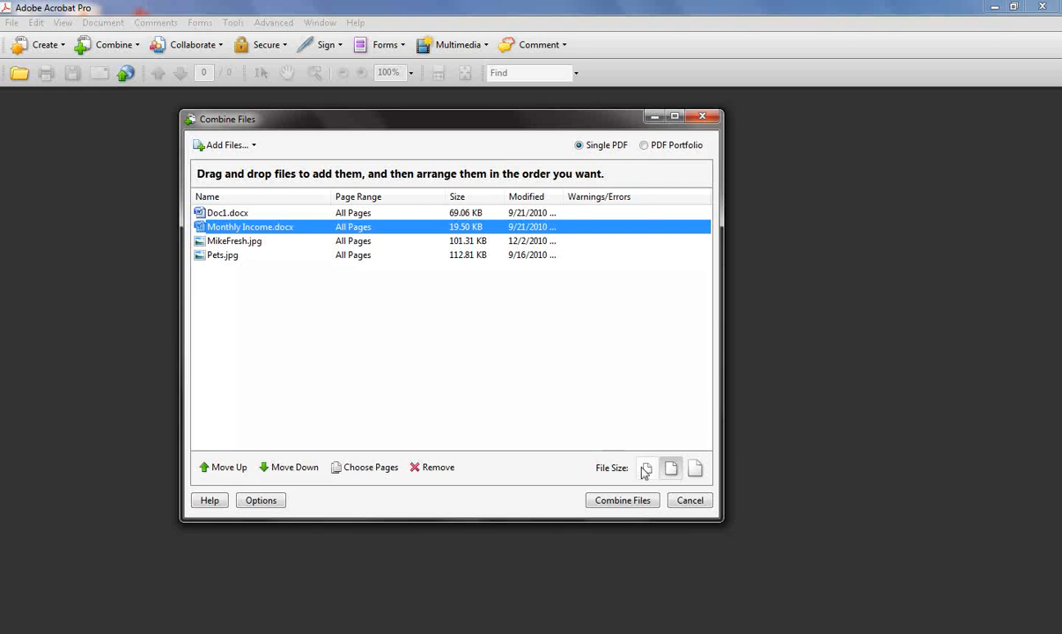
pyautogui.moveTo(632, 475)
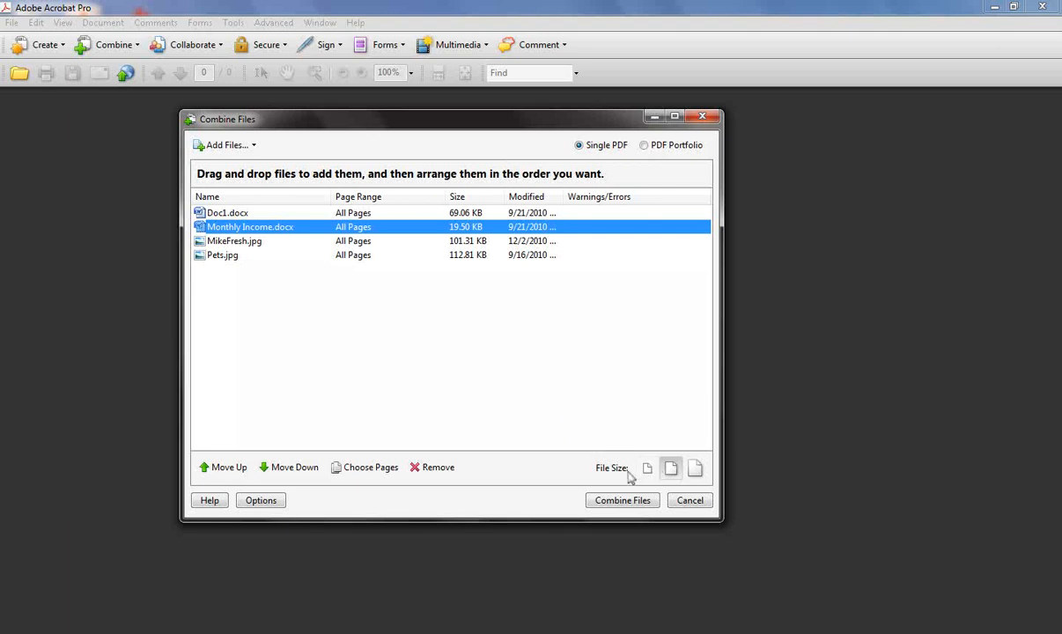
pyautogui.moveTo(671, 468)
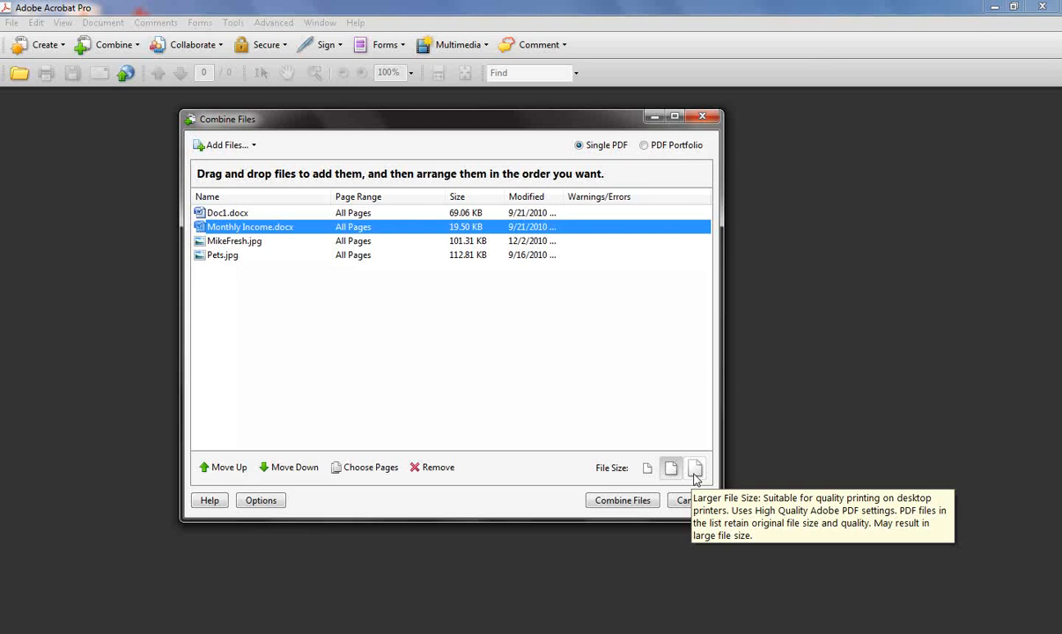
pyautogui.moveTo(441, 150)
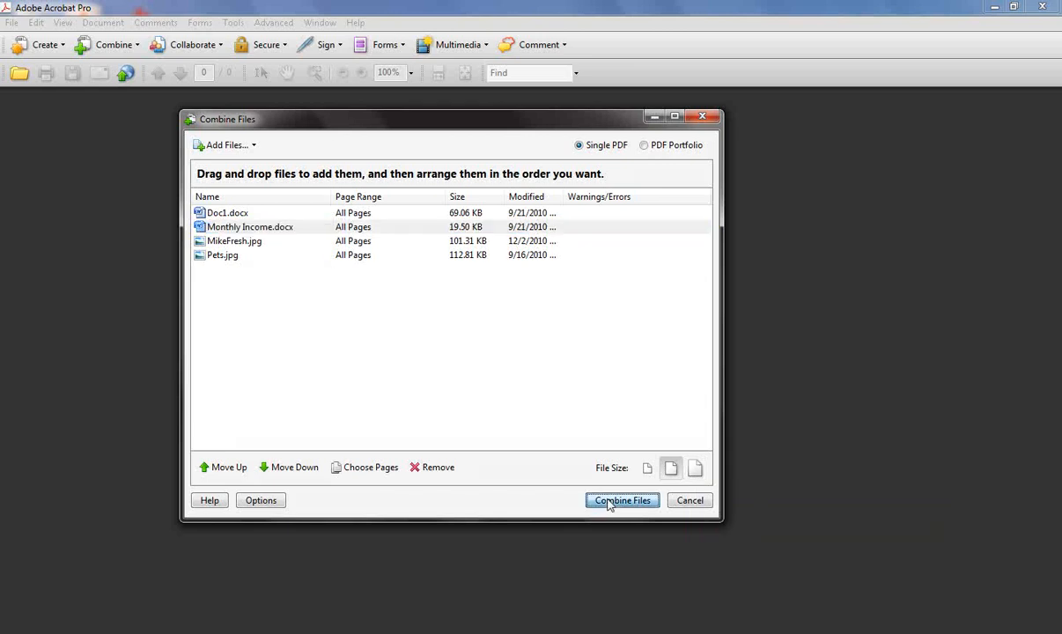
# - Merge the four listed files into a single 4-page PDF, Binder1.pdf
pyautogui.click(621, 501)
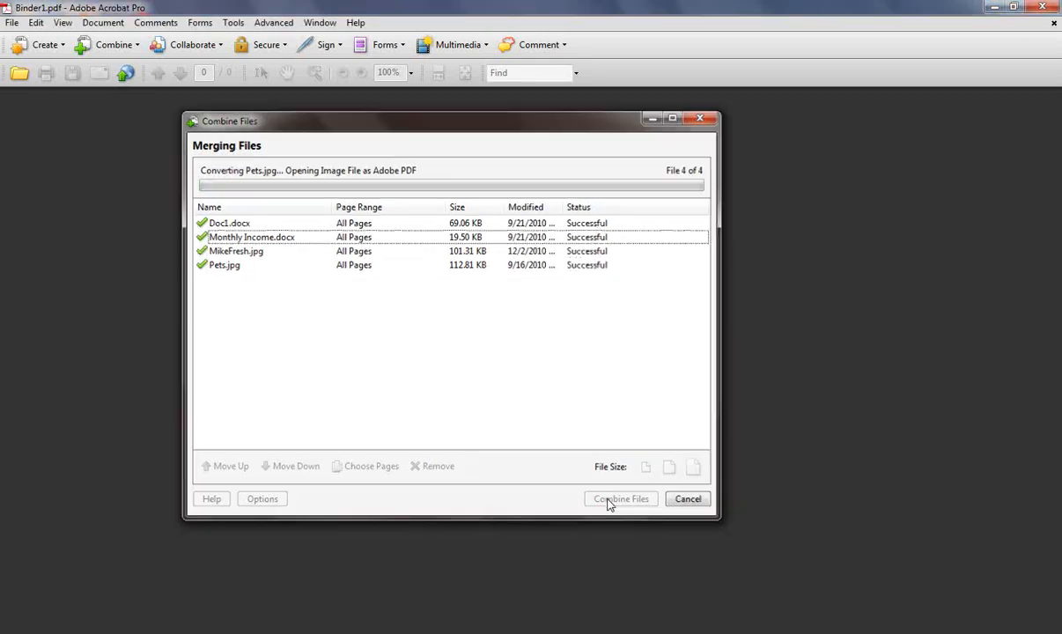
pyautogui.click(620, 500)
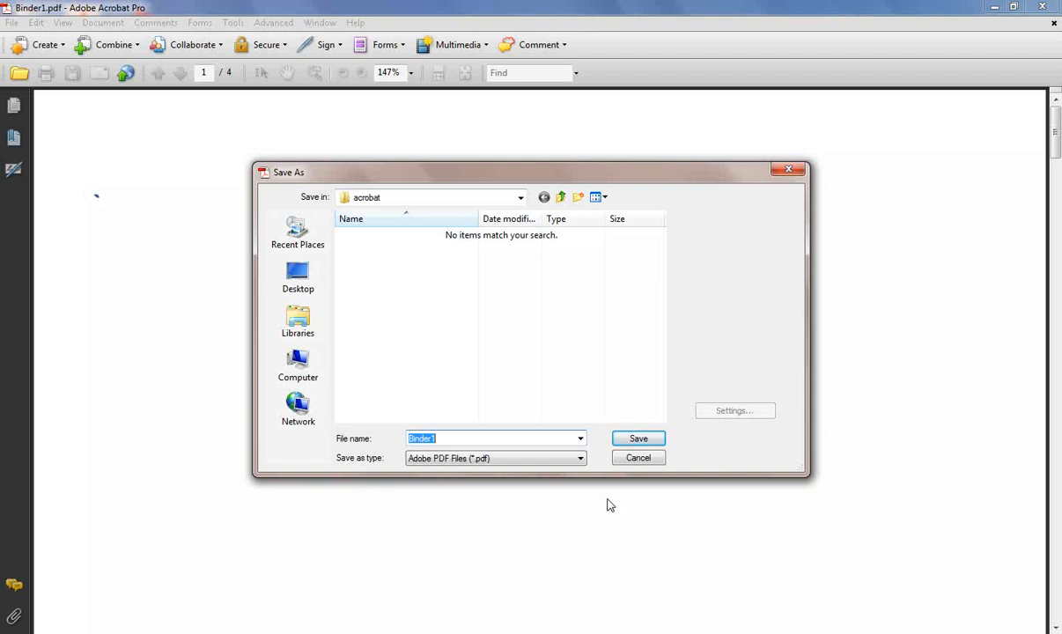
# - Save the merged document as MikesPDF.pdf in the acrobat folder
pyautogui.write('Mikes')
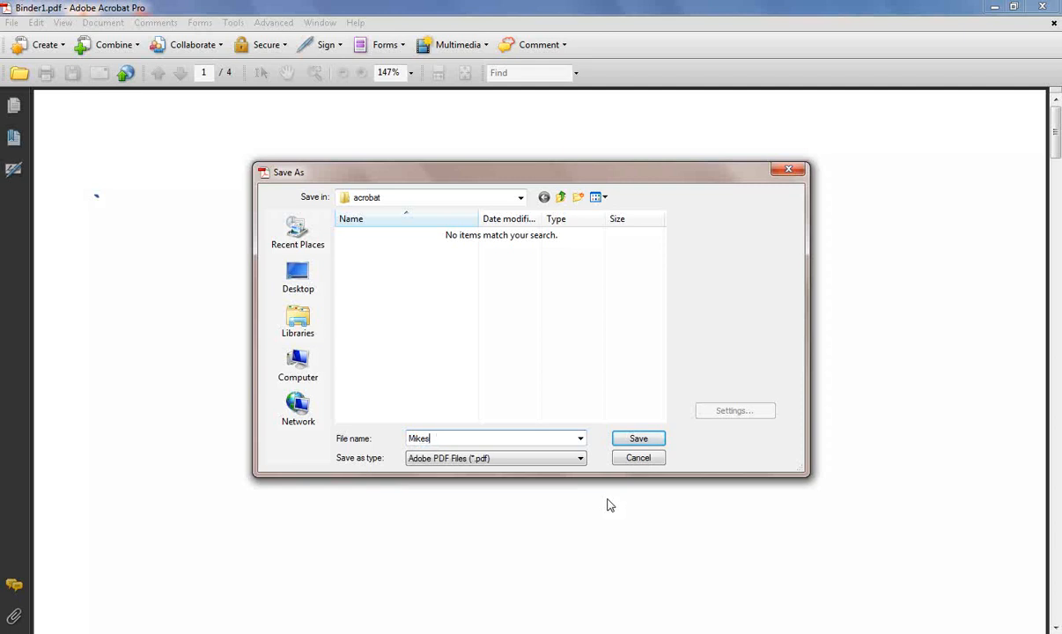
pyautogui.write('PDF')
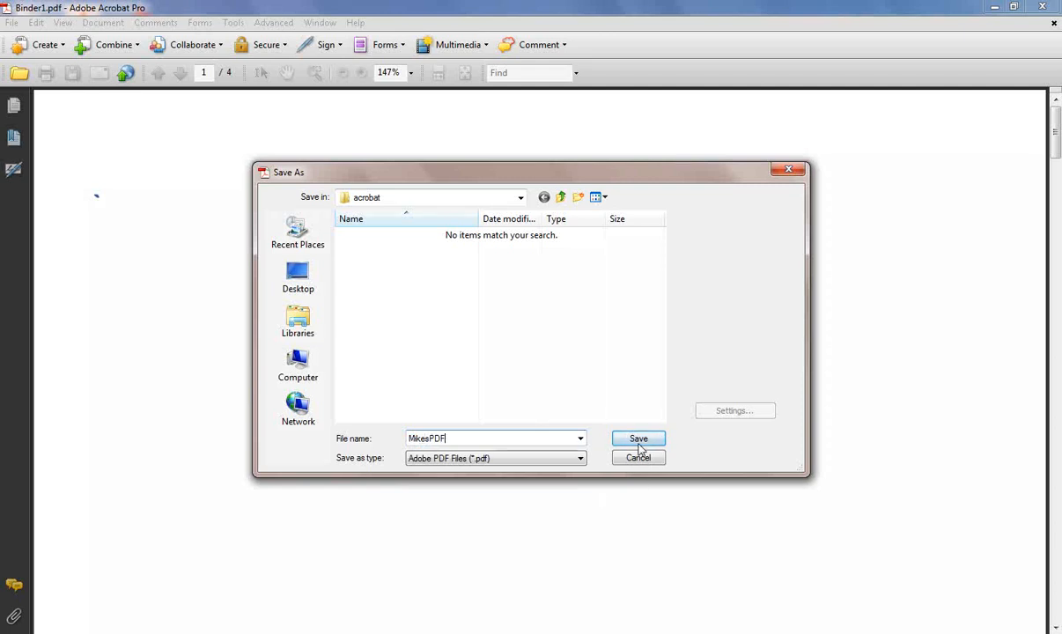
pyautogui.click(638, 439)
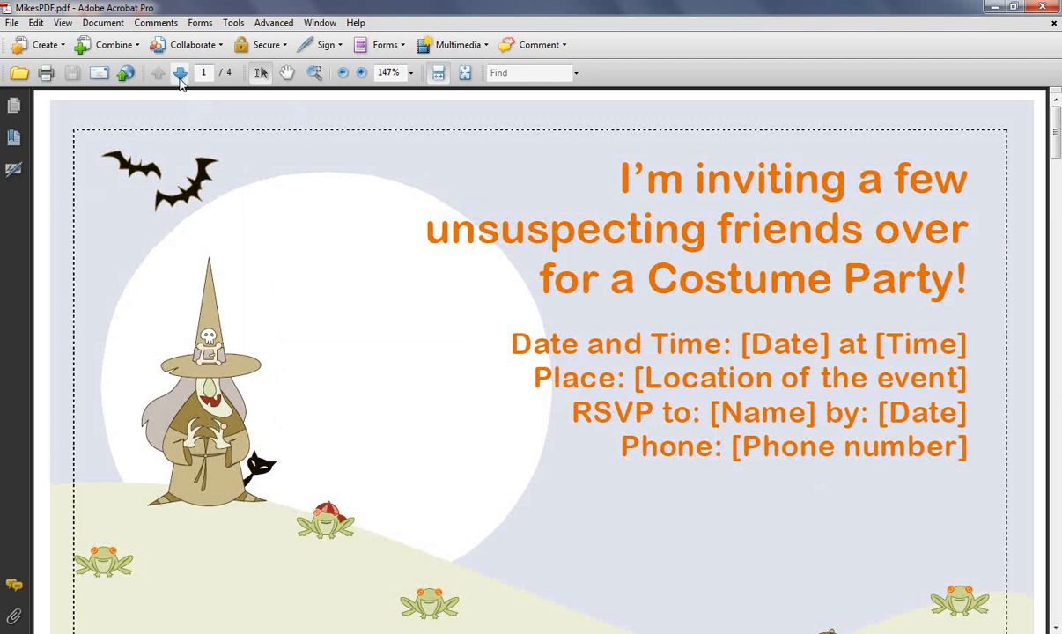
pyautogui.click(180, 74)
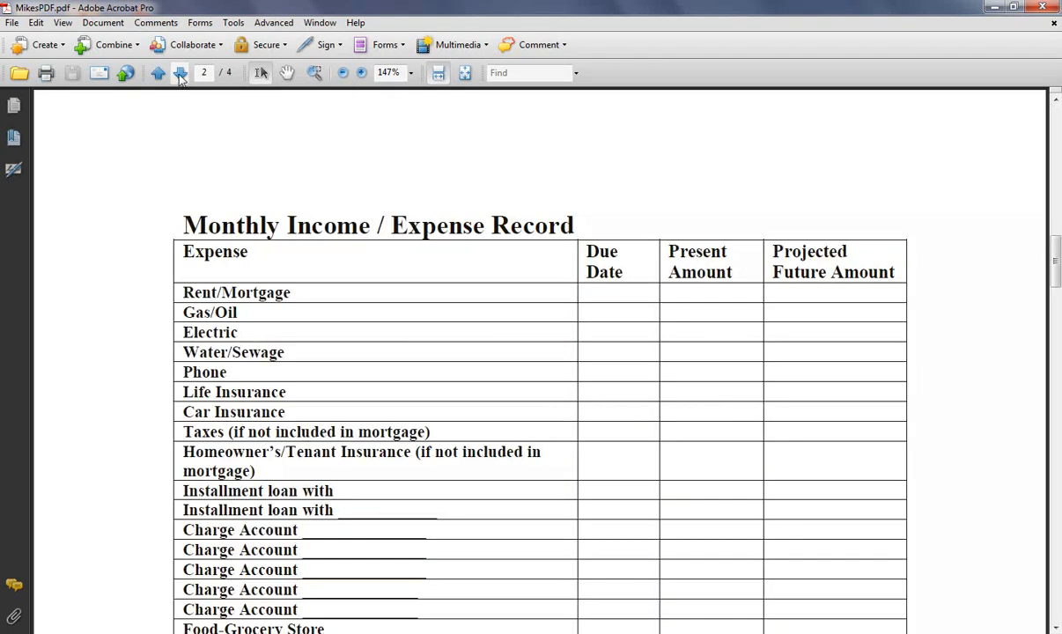
pyautogui.click(180, 72)
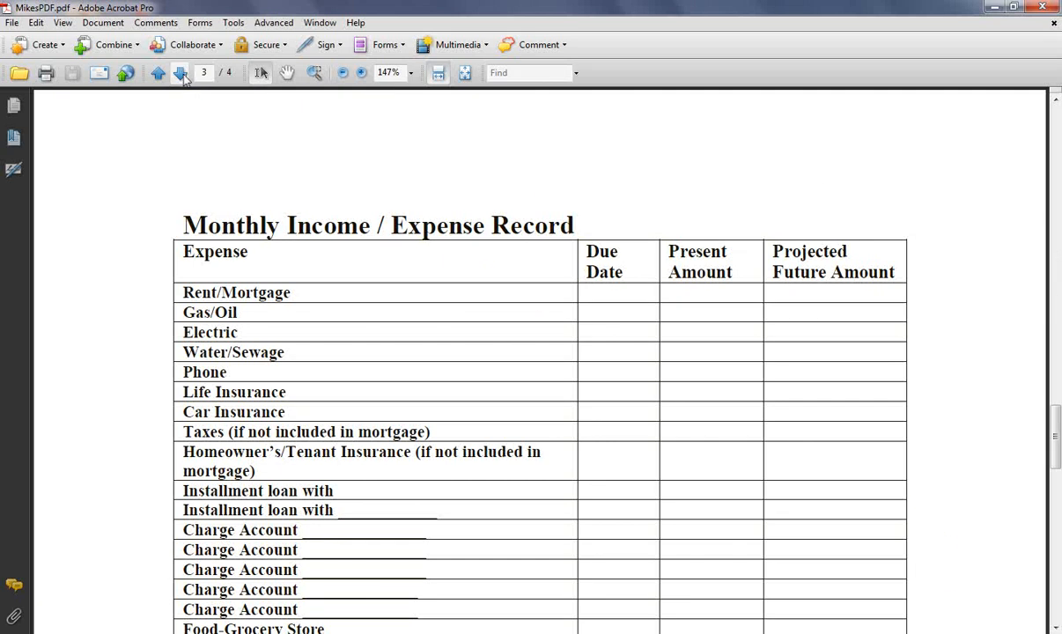
pyautogui.click(179, 72)
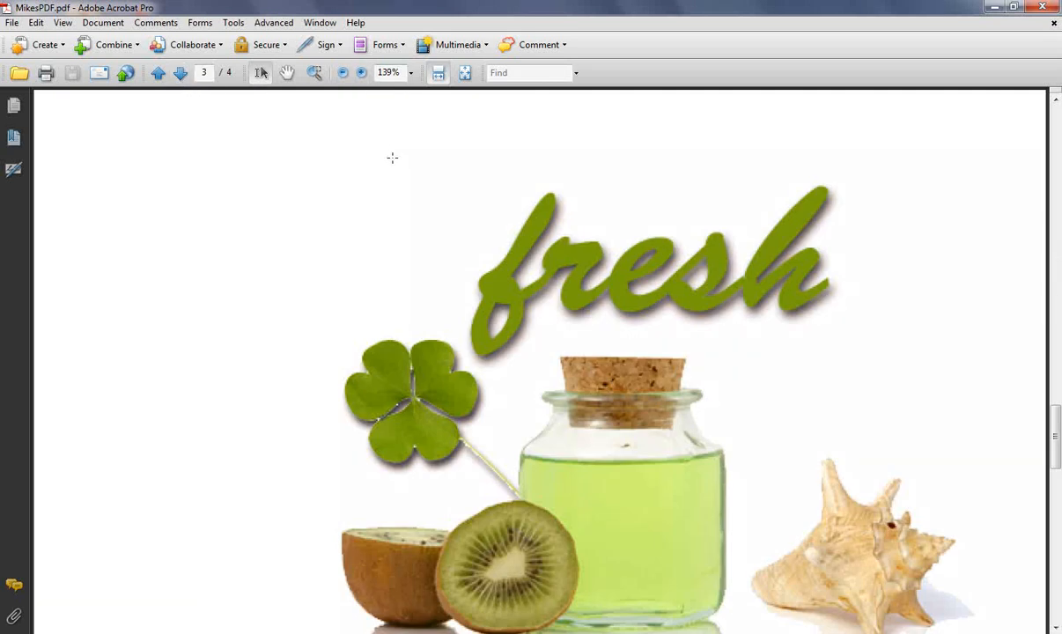
pyautogui.moveTo(183, 88)
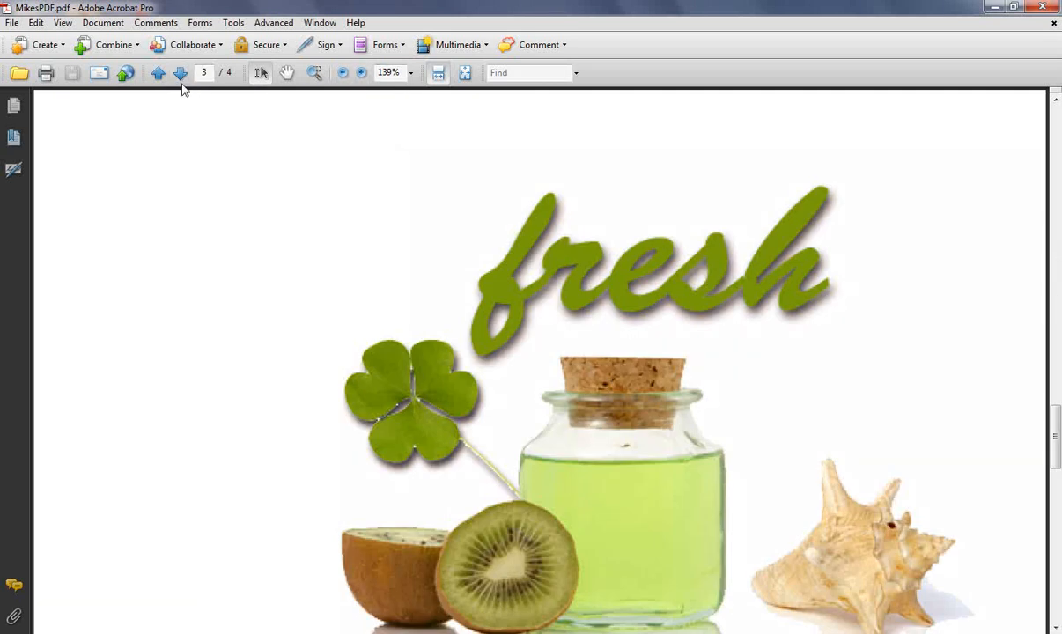
pyautogui.click(180, 74)
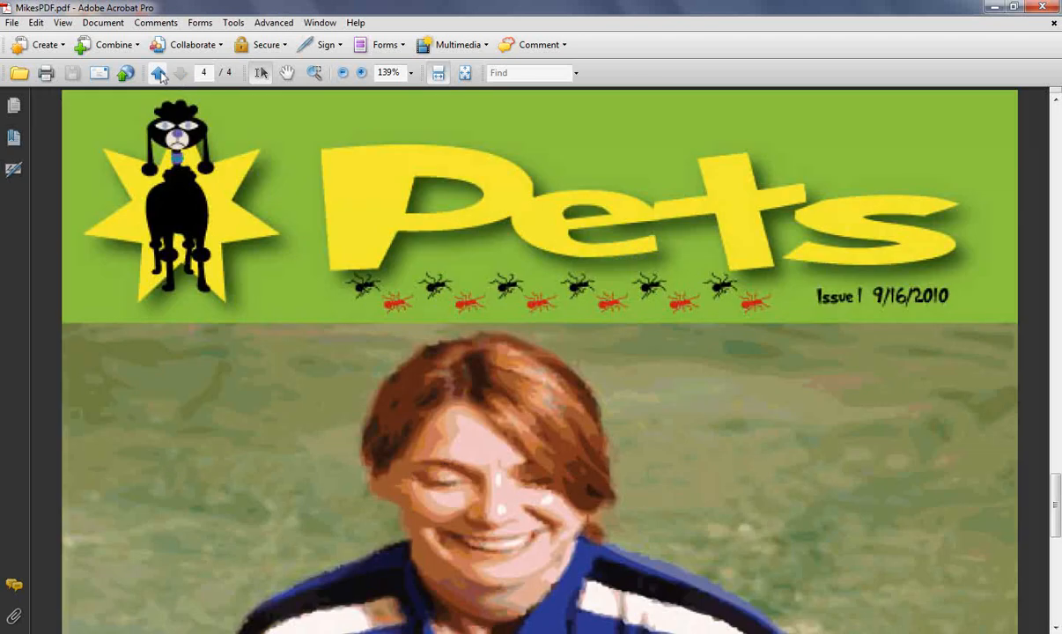
pyautogui.click(158, 74)
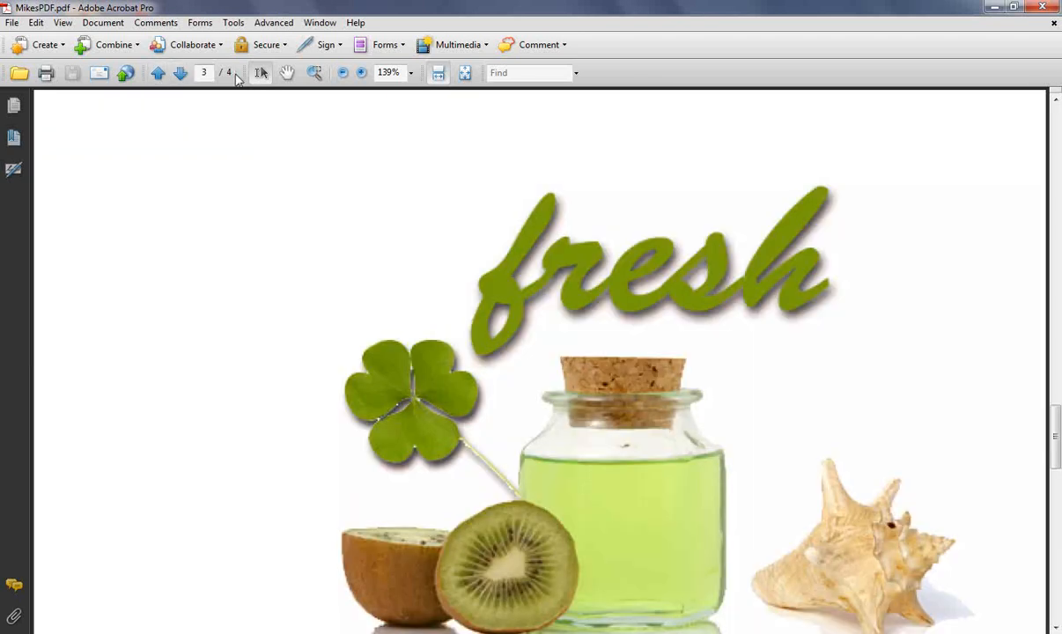
pyautogui.click(180, 74)
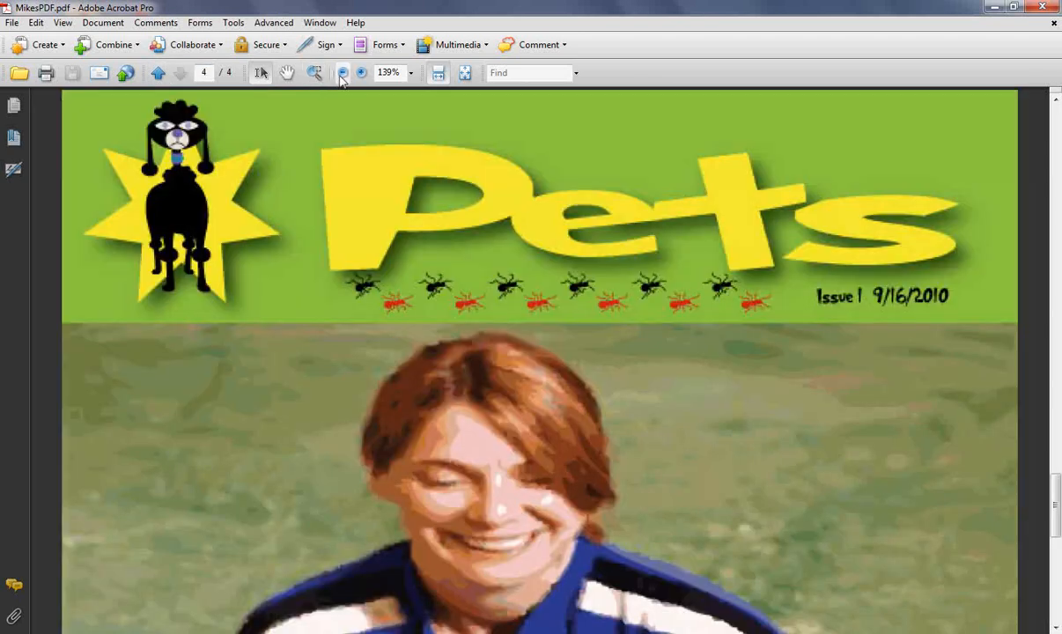
pyautogui.click(342, 72)
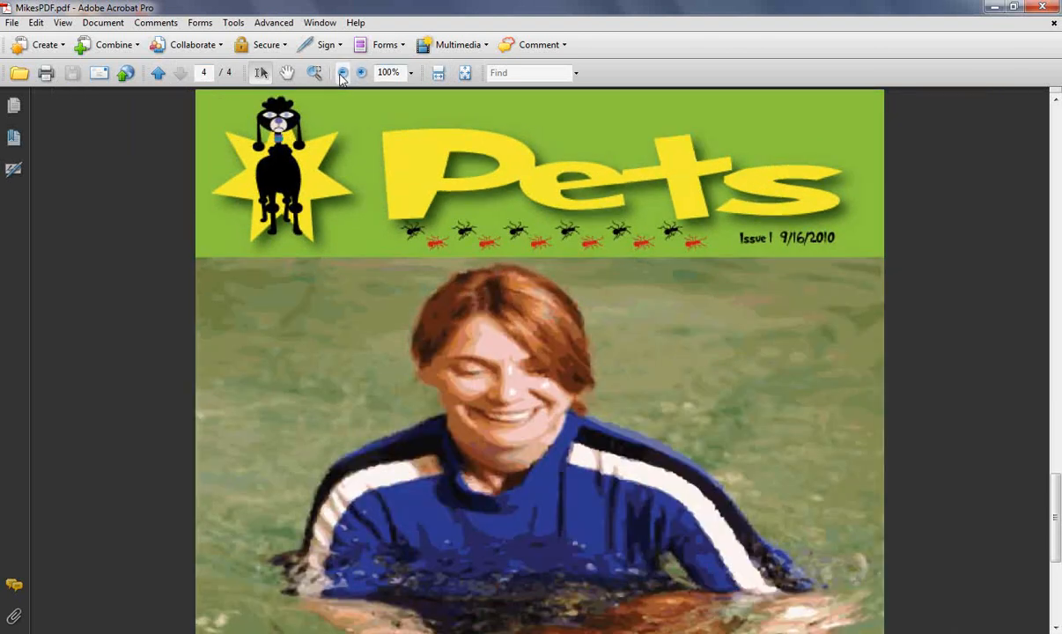
pyautogui.click(342, 72)
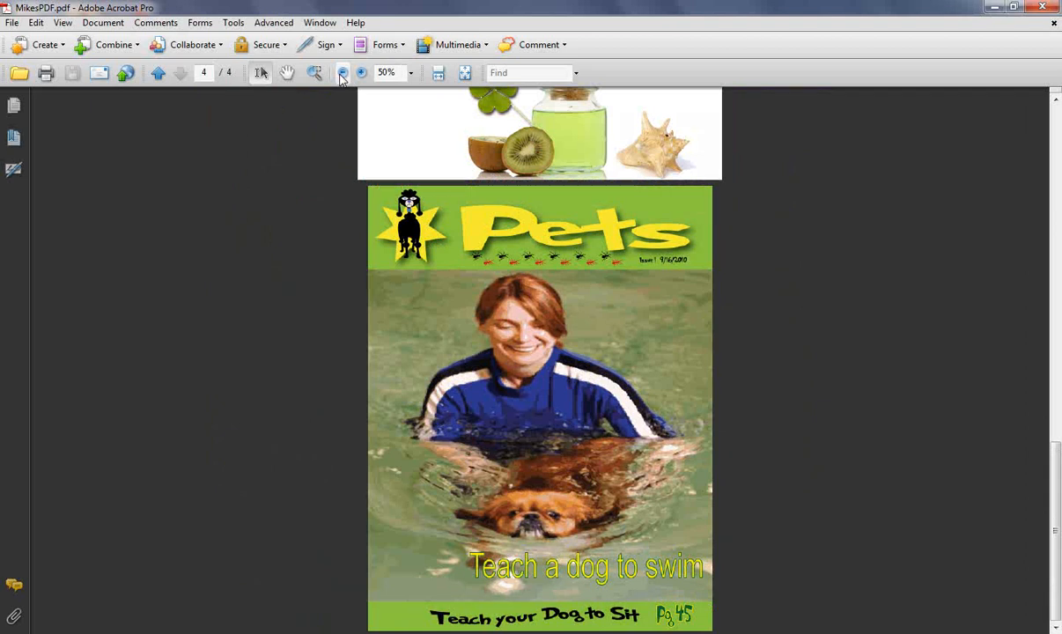
pyautogui.moveTo(158, 74)
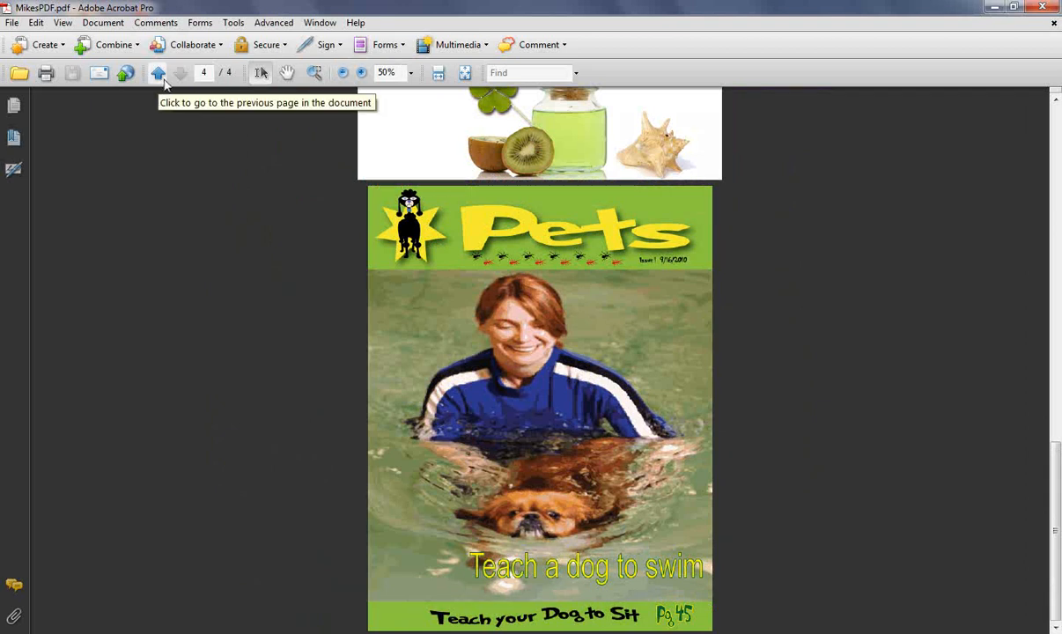
pyautogui.click(158, 72)
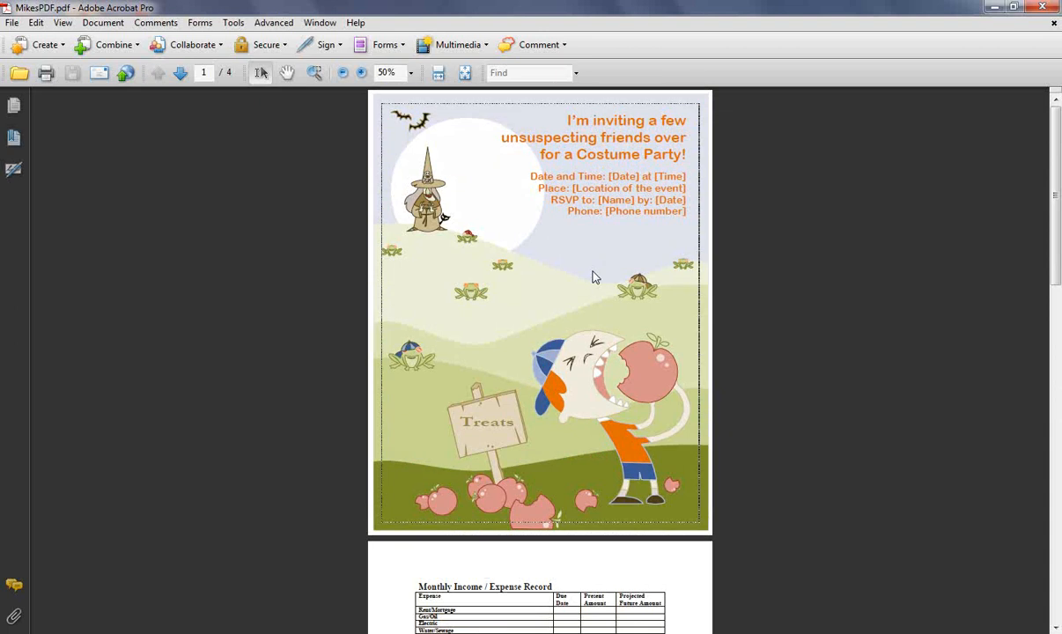
pyautogui.moveTo(303, 378)
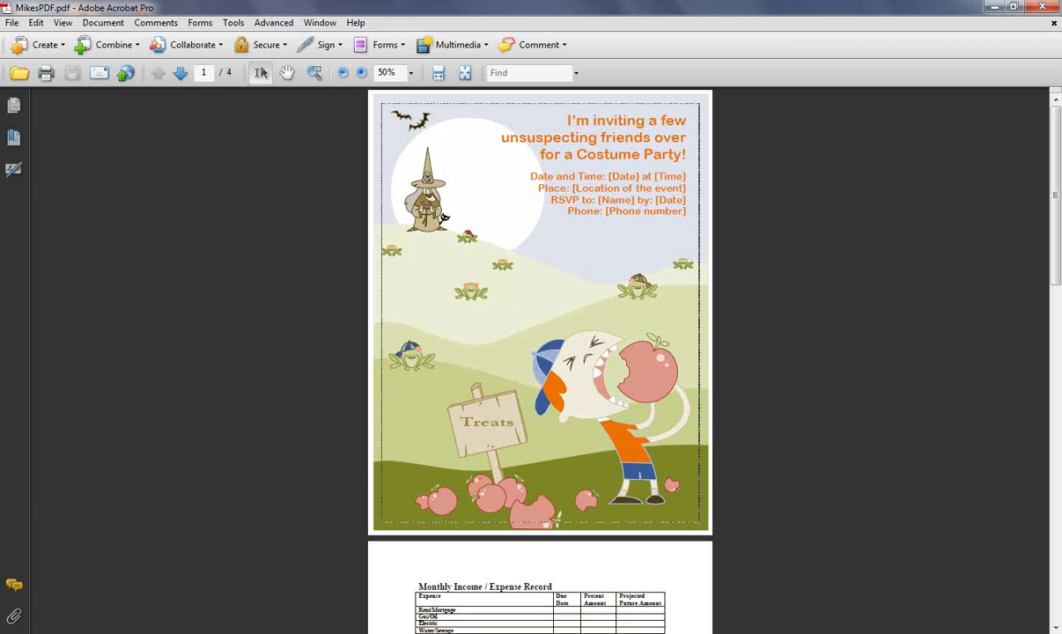
pyautogui.moveTo(475, 616)
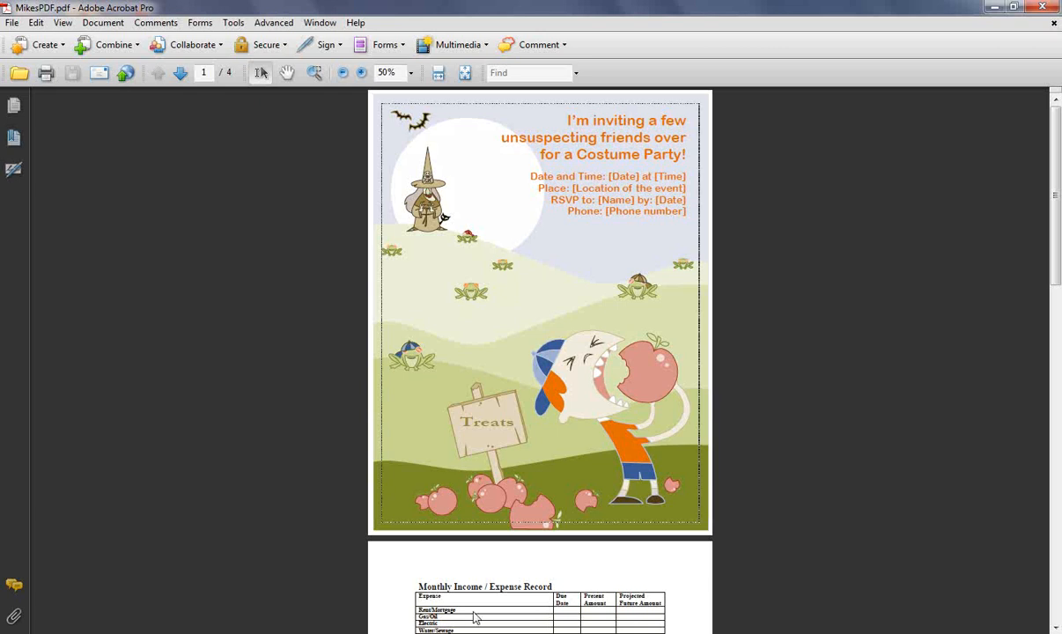
pyautogui.moveTo(467, 501)
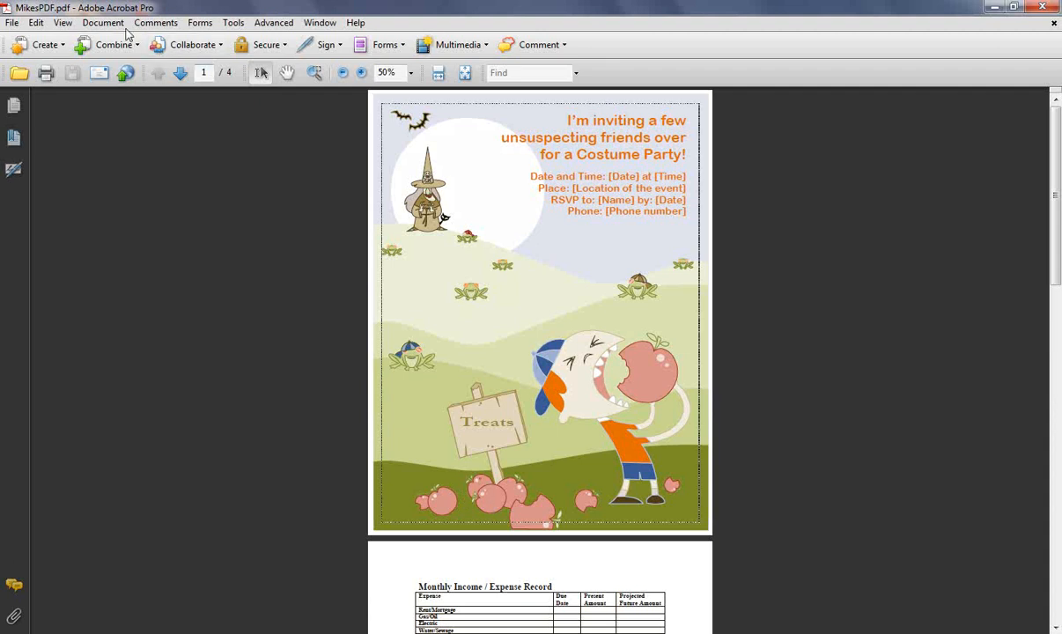
# - Start Document > Insert Pages > From File to bring up the file chooser
pyautogui.click(102, 21)
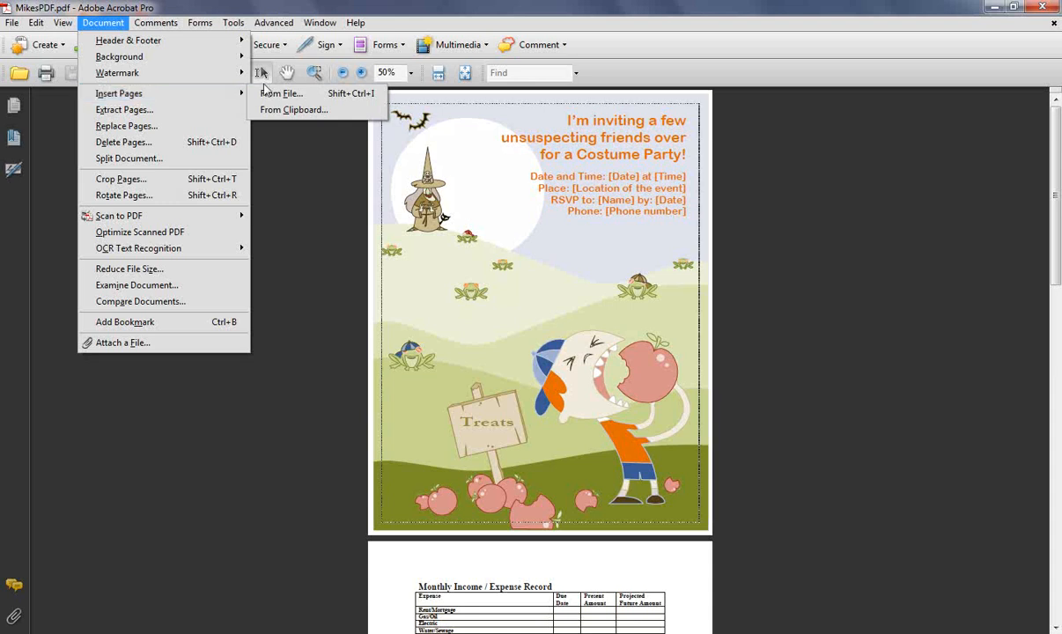
pyautogui.click(280, 92)
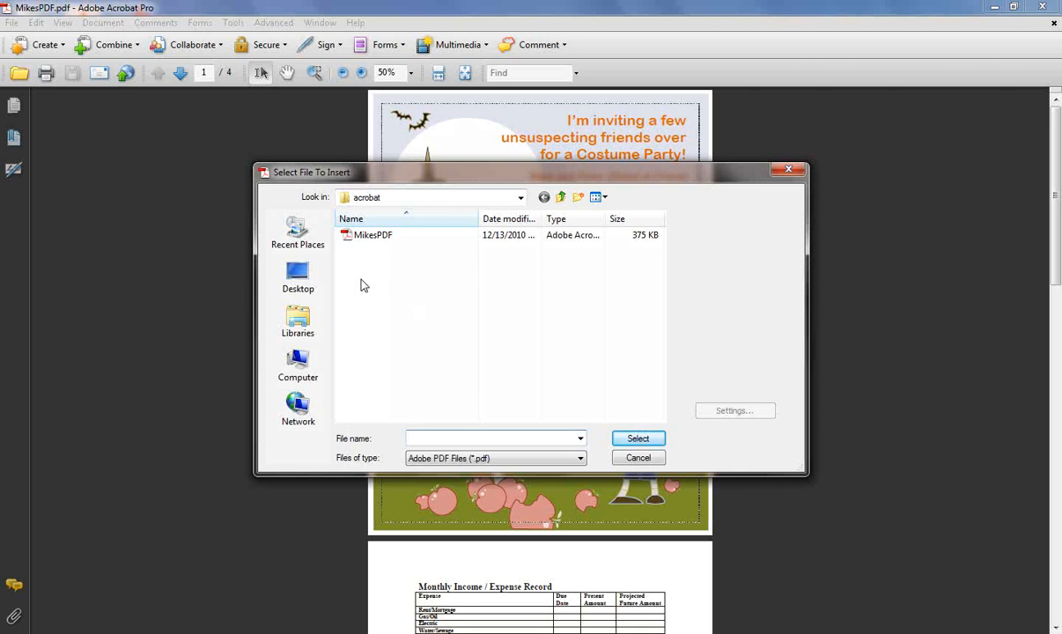
pyautogui.moveTo(46, 60)
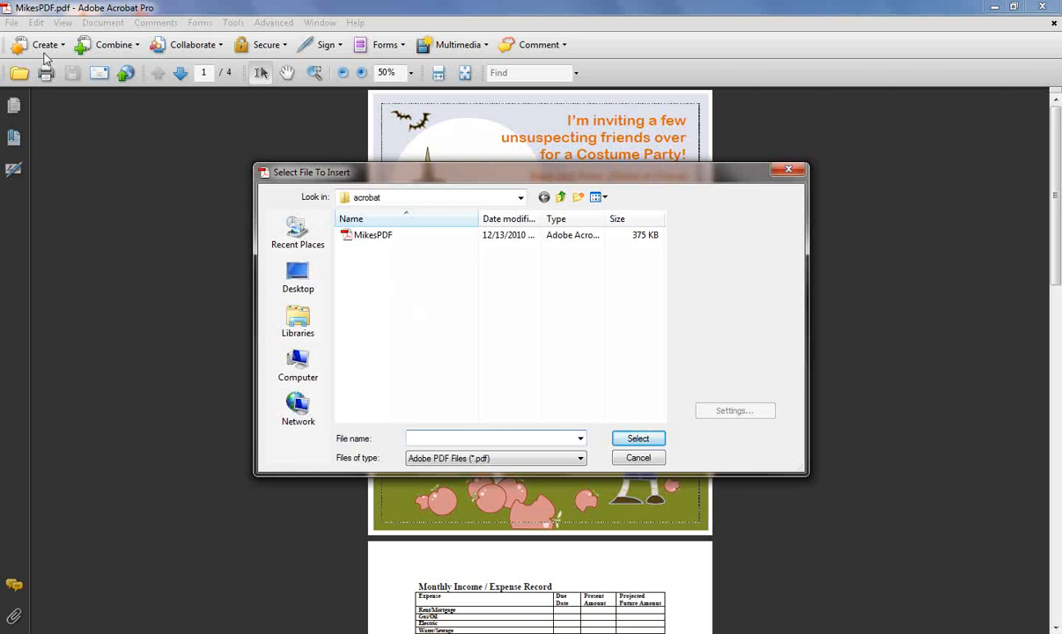
pyautogui.moveTo(539, 338)
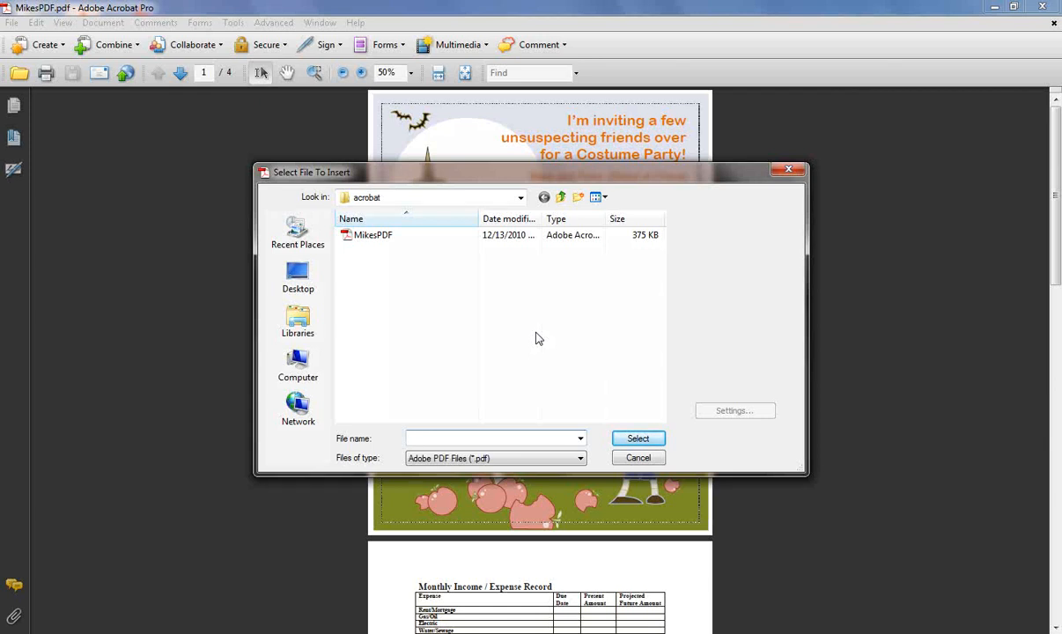
pyautogui.click(490, 436)
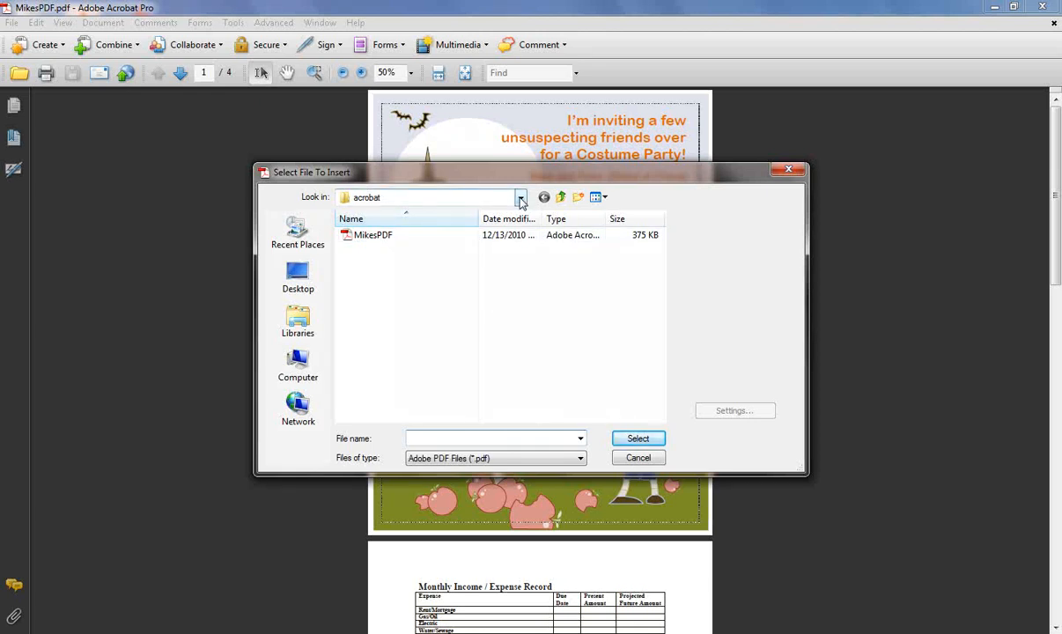
# - Browse the insert-pages chooser to the Desktop, then switch over to the Photoshop street-scene image
pyautogui.click(520, 198)
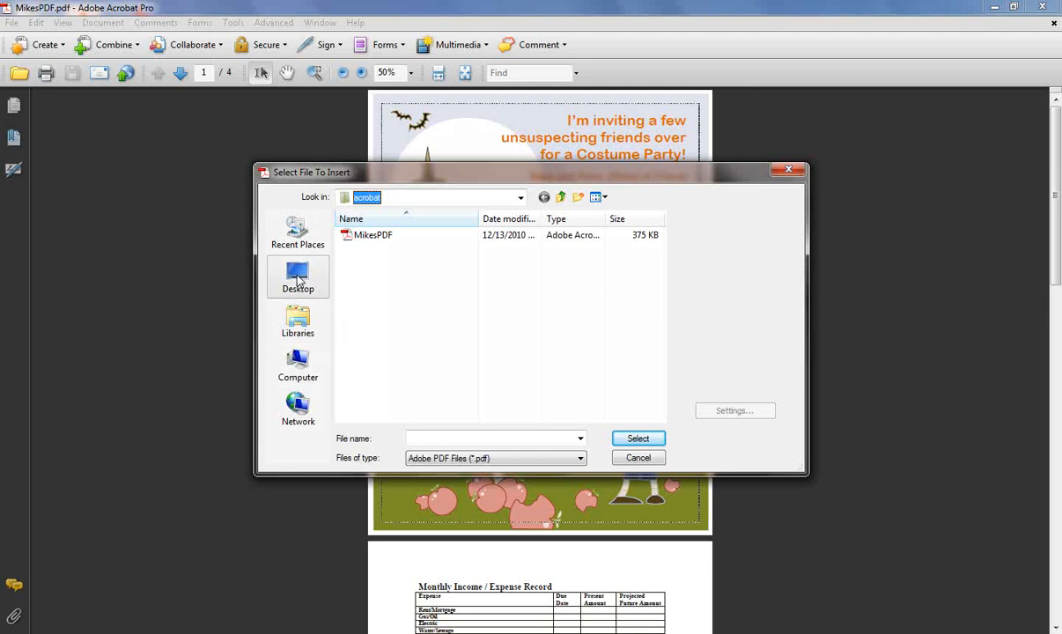
pyautogui.click(297, 276)
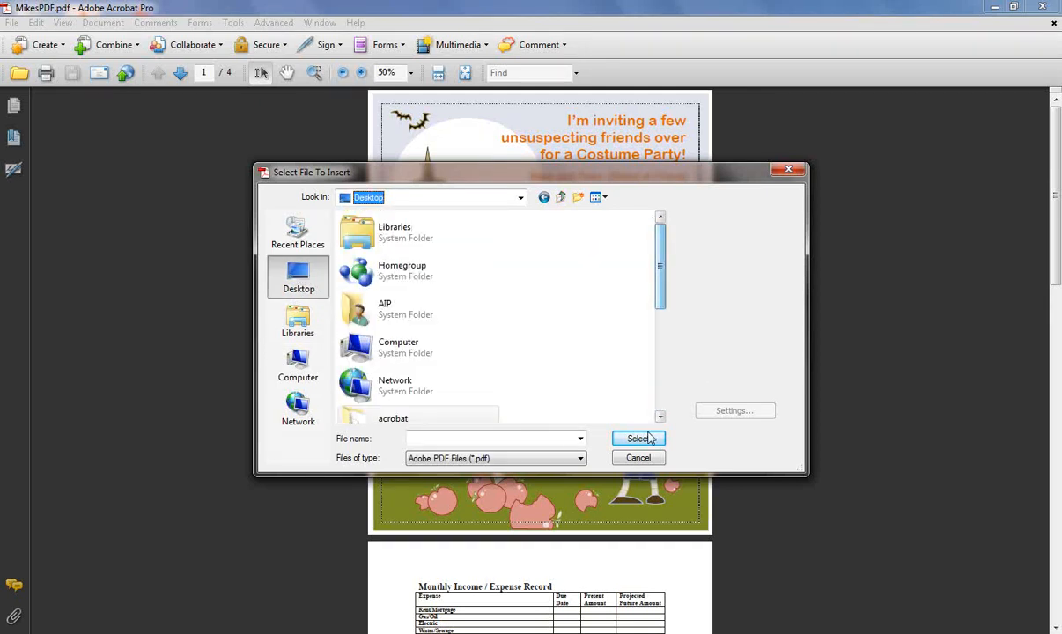
pyautogui.click(637, 458)
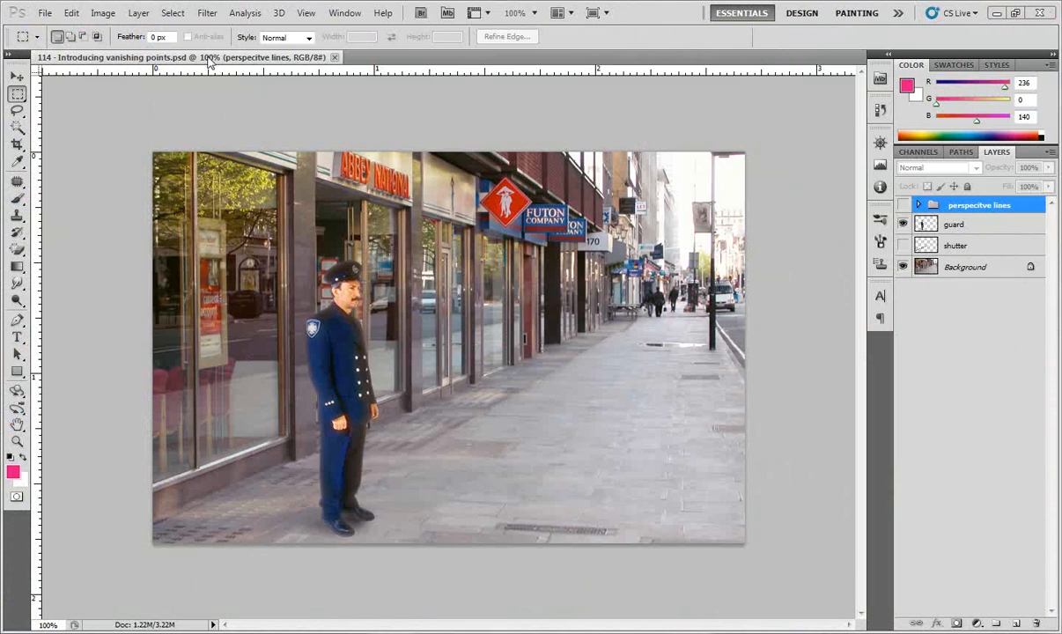
# - Begin Save As in Photoshop and browse to the acrobat folder on the Desktop
pyautogui.click(44, 13)
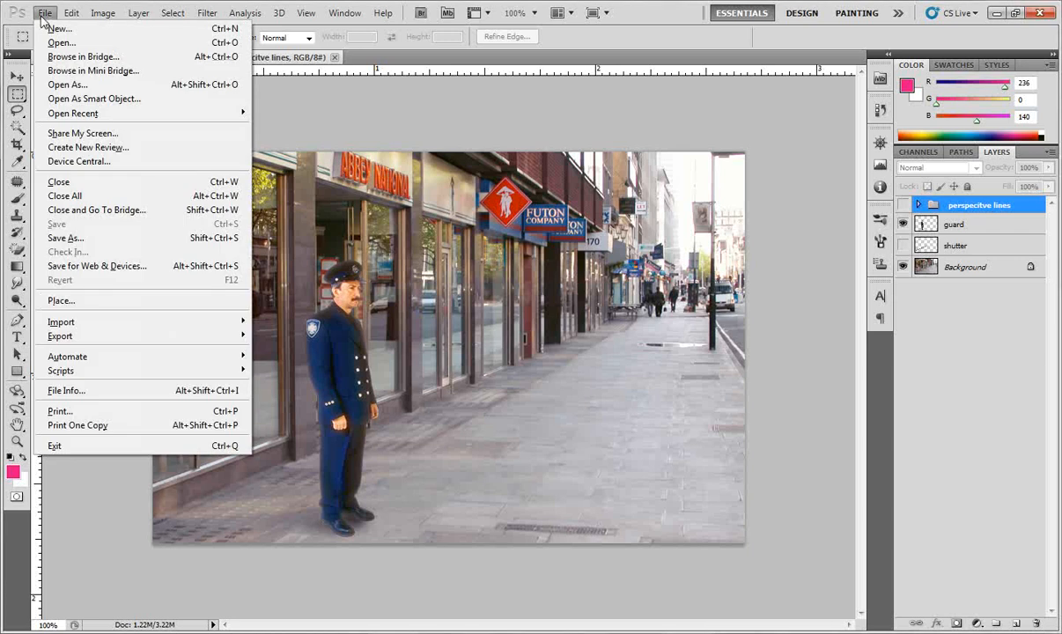
pyautogui.moveTo(67, 238)
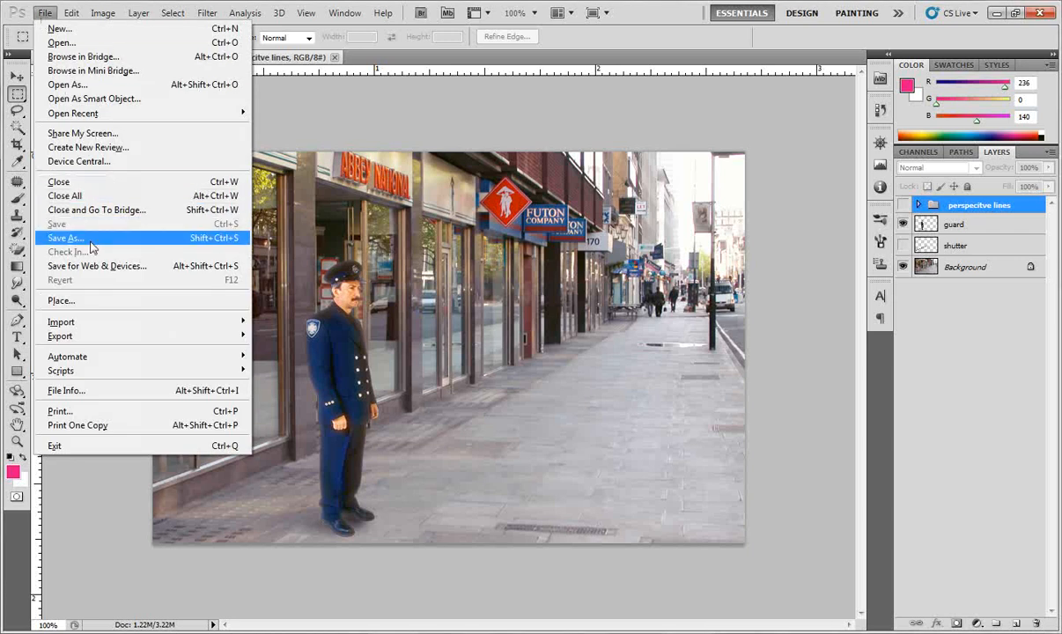
pyautogui.click(67, 238)
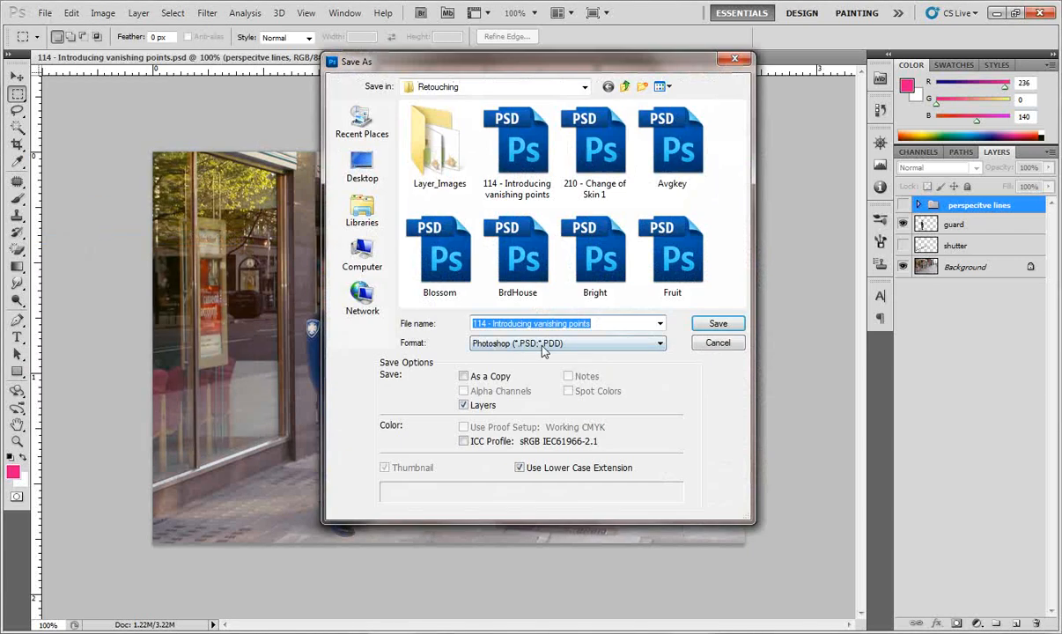
pyautogui.click(363, 166)
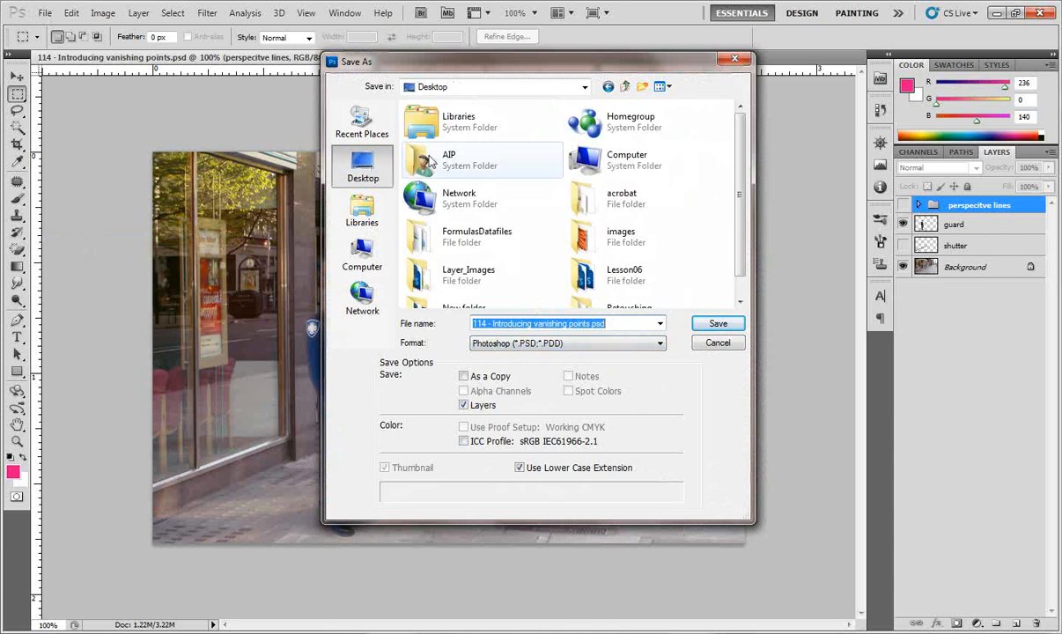
pyautogui.doubleClick(622, 197)
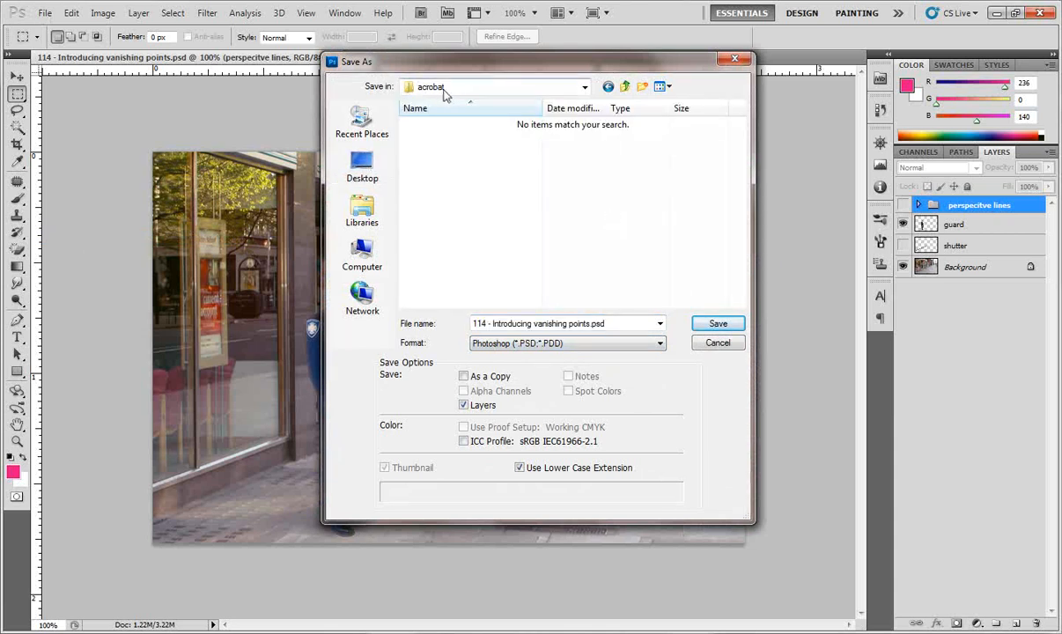
# - Set the format to Photoshop PDF and save into the acrobat folder, reaching the PDF options
pyautogui.click(567, 344)
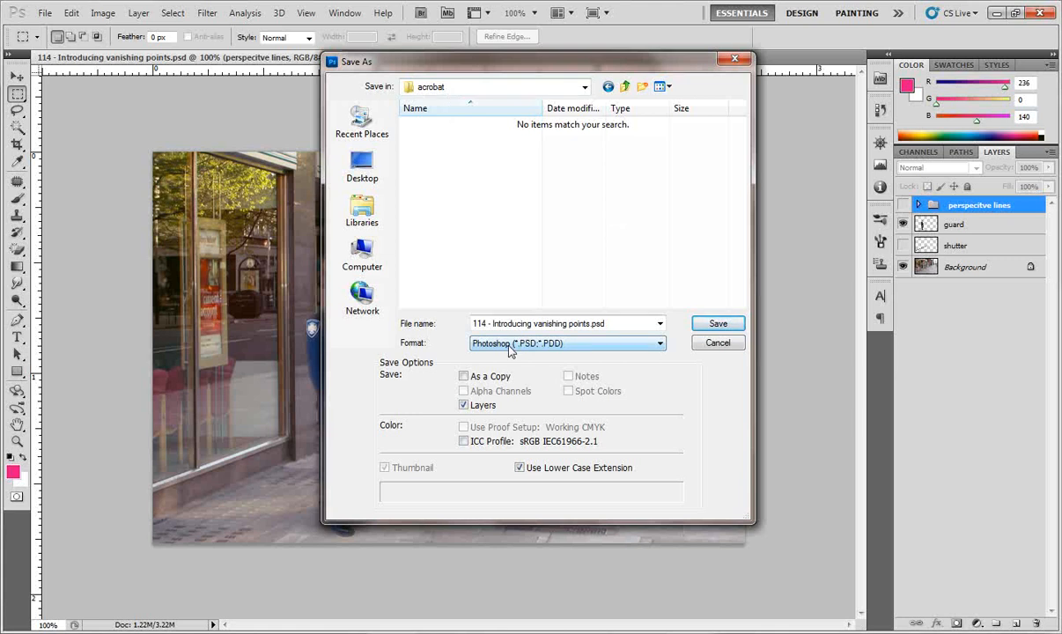
pyautogui.click(567, 341)
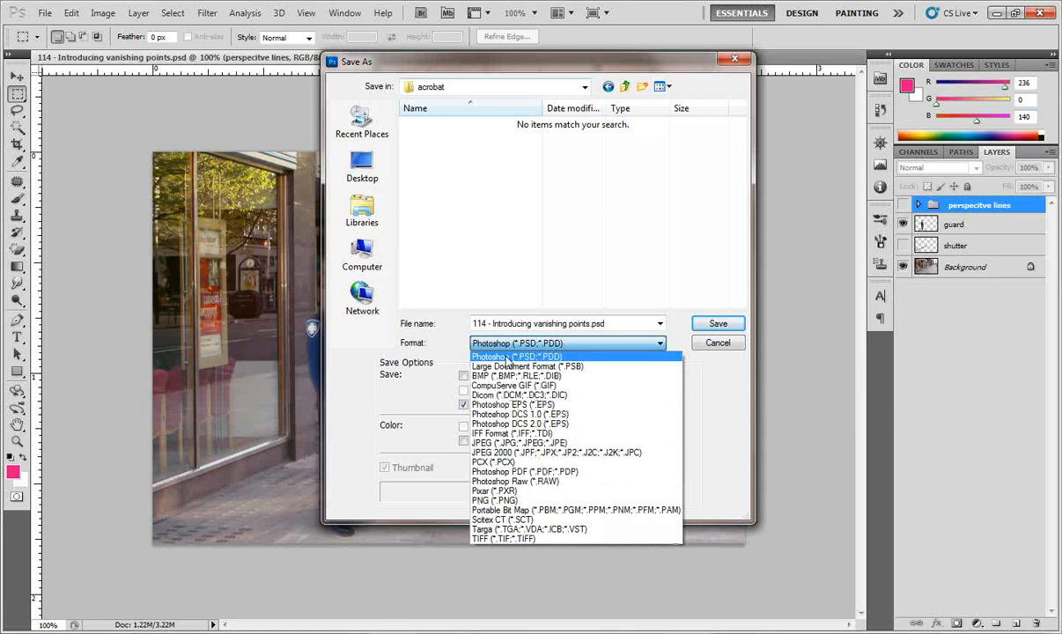
pyautogui.moveTo(511, 451)
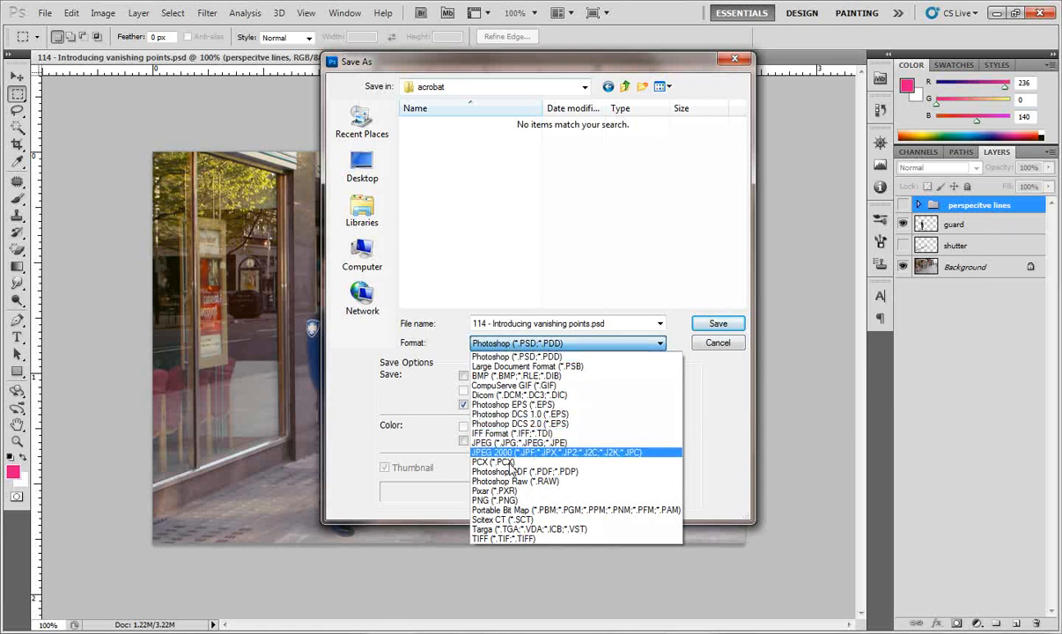
pyautogui.click(524, 472)
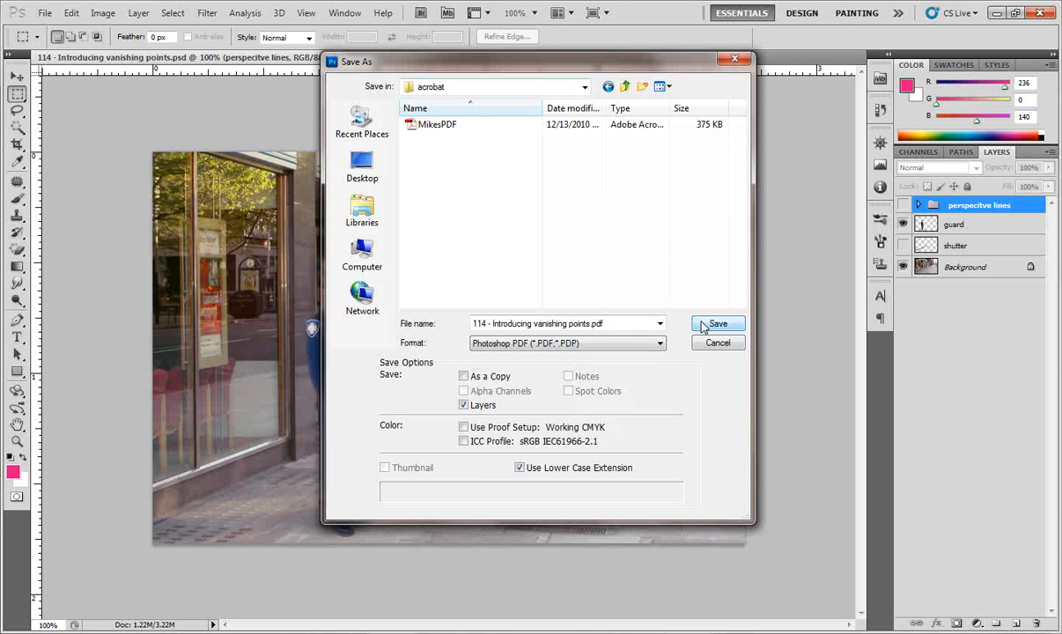
pyautogui.click(718, 324)
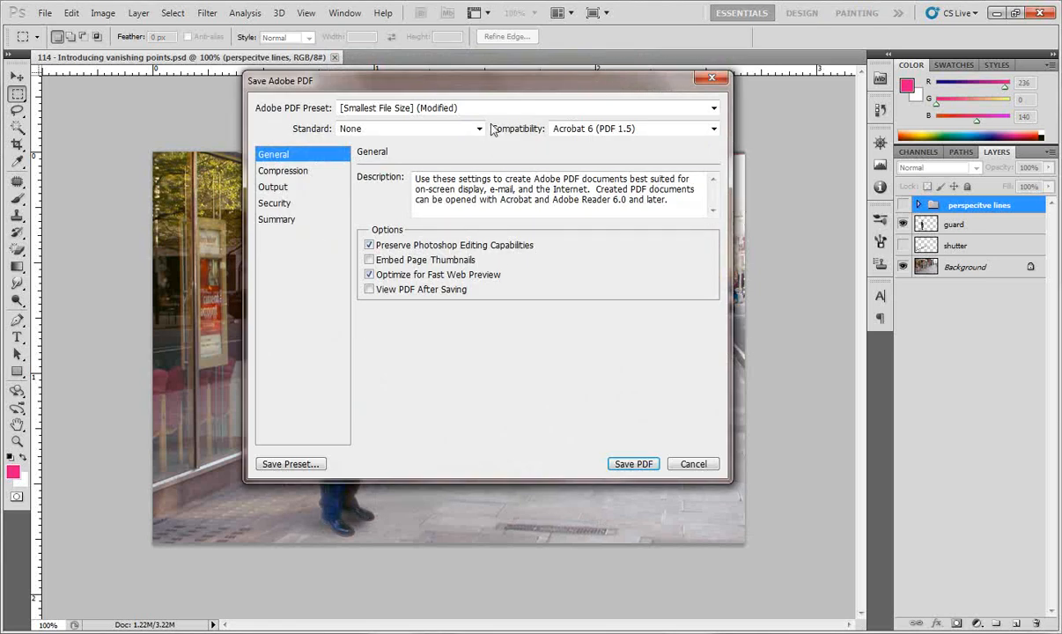
pyautogui.moveTo(489, 120)
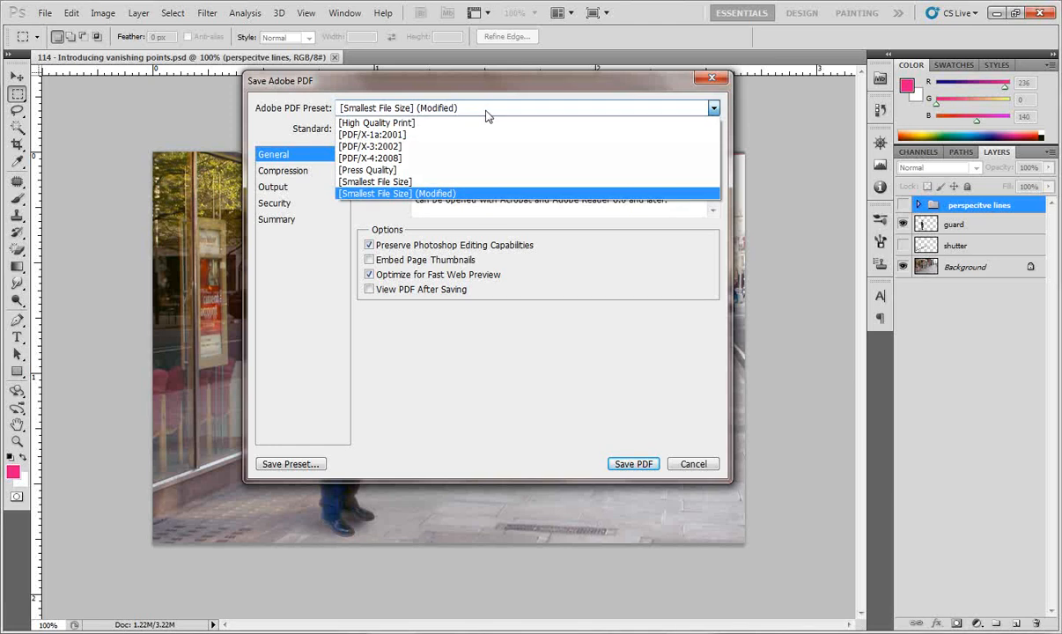
# - Save the PDF with the Smallest File Size preset and accept the compatibility warning
pyautogui.click(373, 192)
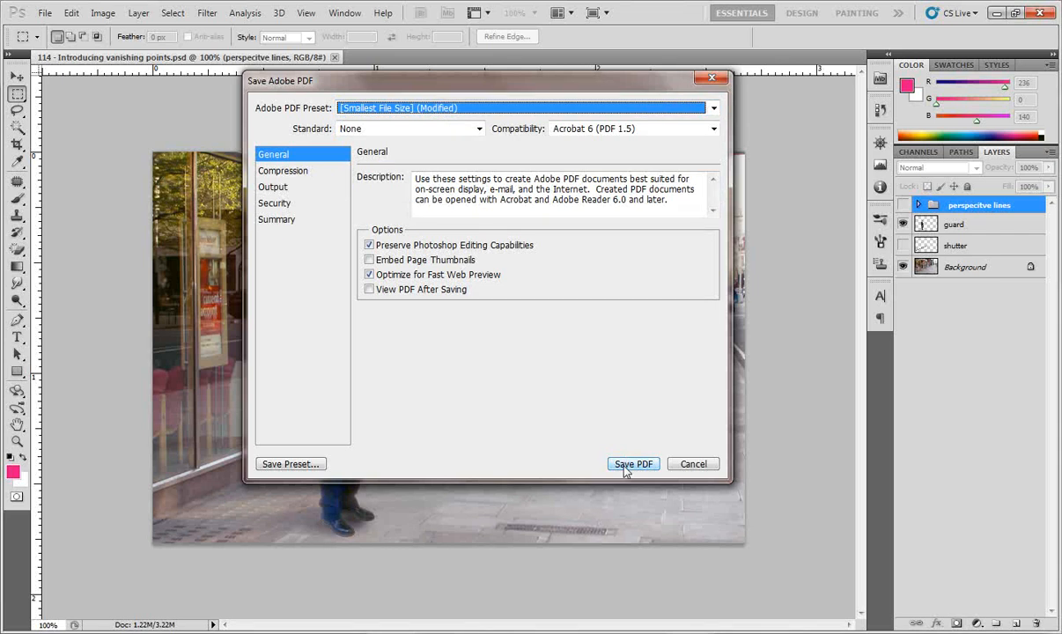
pyautogui.click(632, 465)
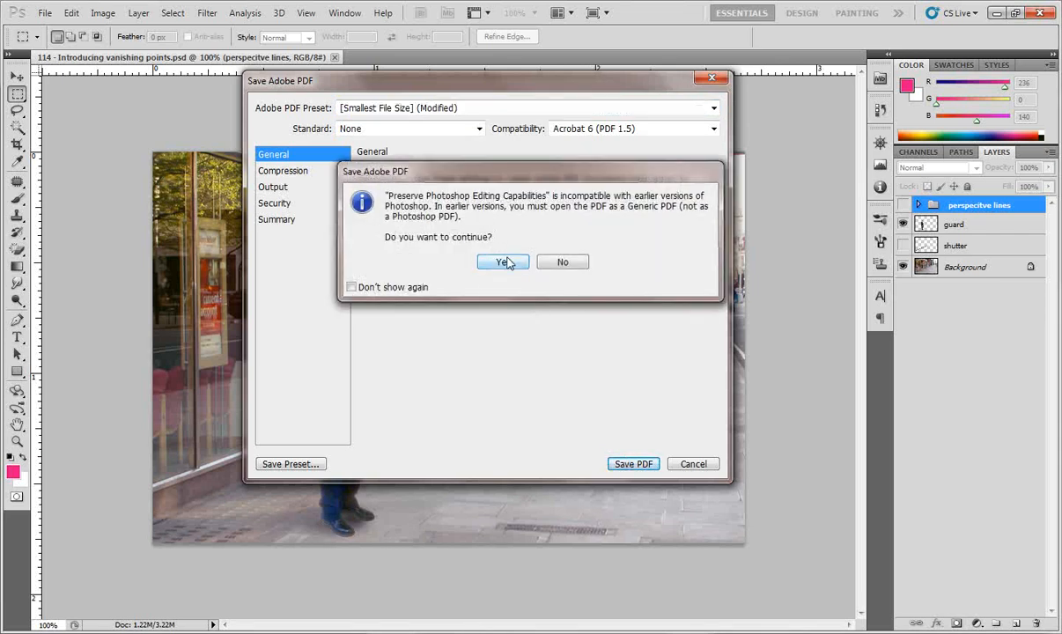
pyautogui.click(502, 261)
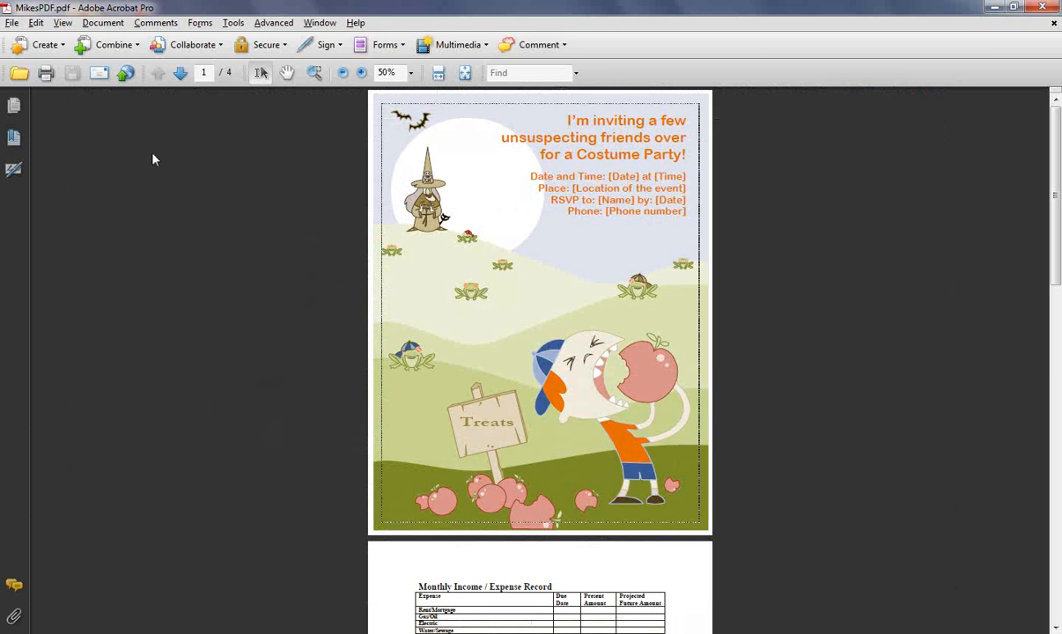
# - Choose the vanishing-points PDF as the file to insert into MikesPDF
pyautogui.click(102, 21)
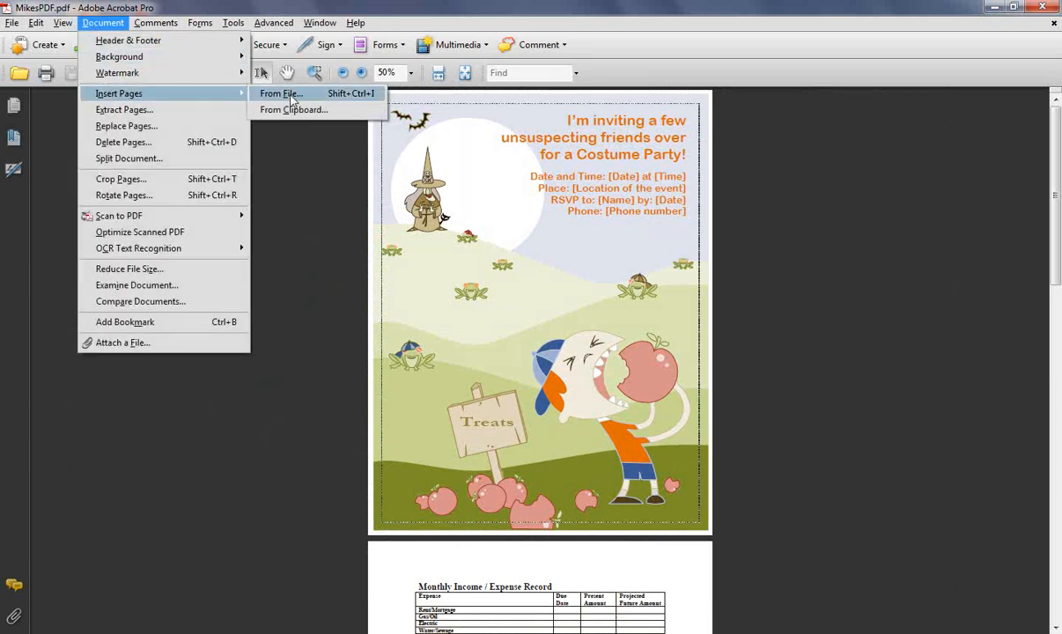
pyautogui.click(280, 93)
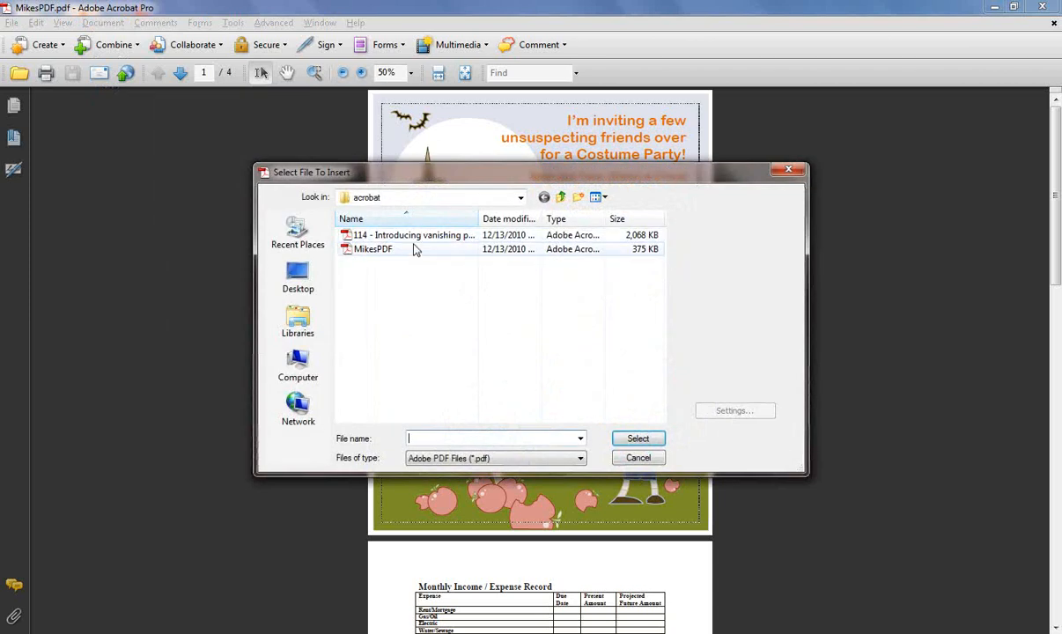
pyautogui.click(414, 234)
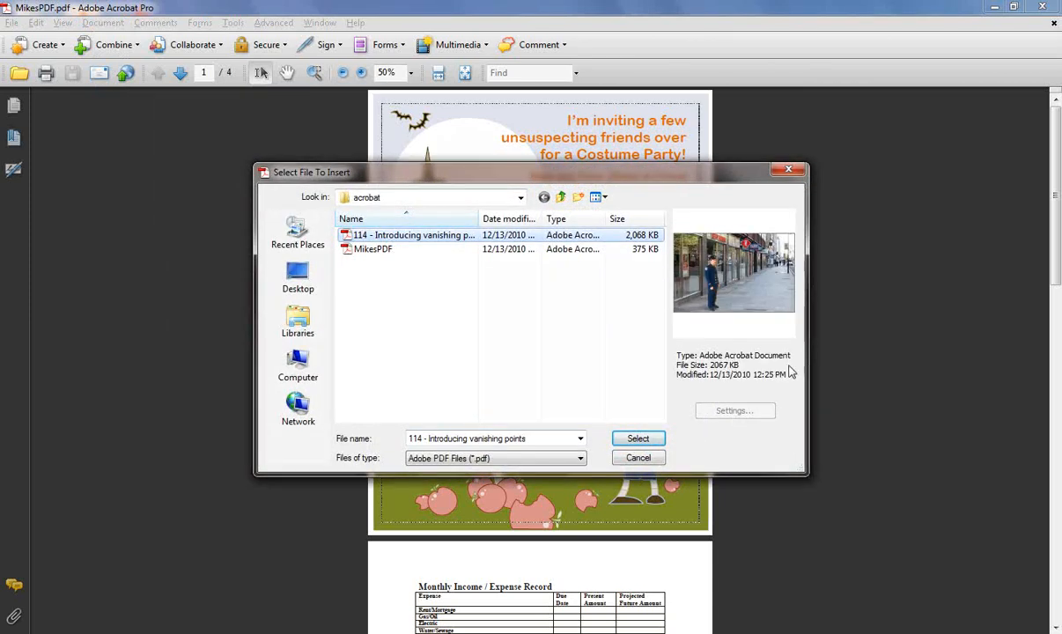
pyautogui.click(638, 438)
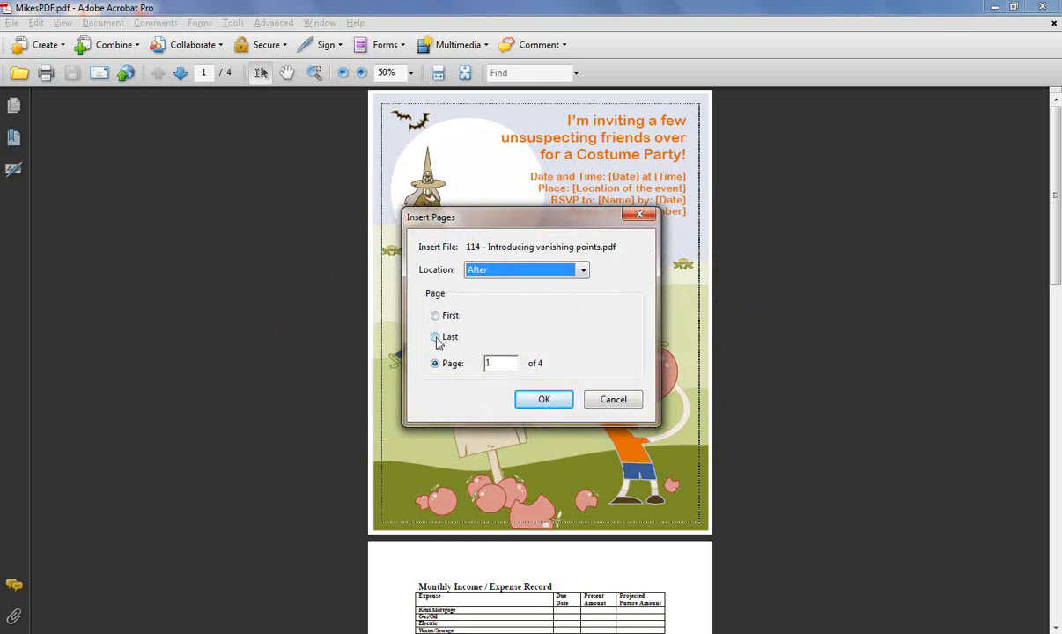
# - Insert it after the last page, making MikesPDF five pages
pyautogui.click(435, 336)
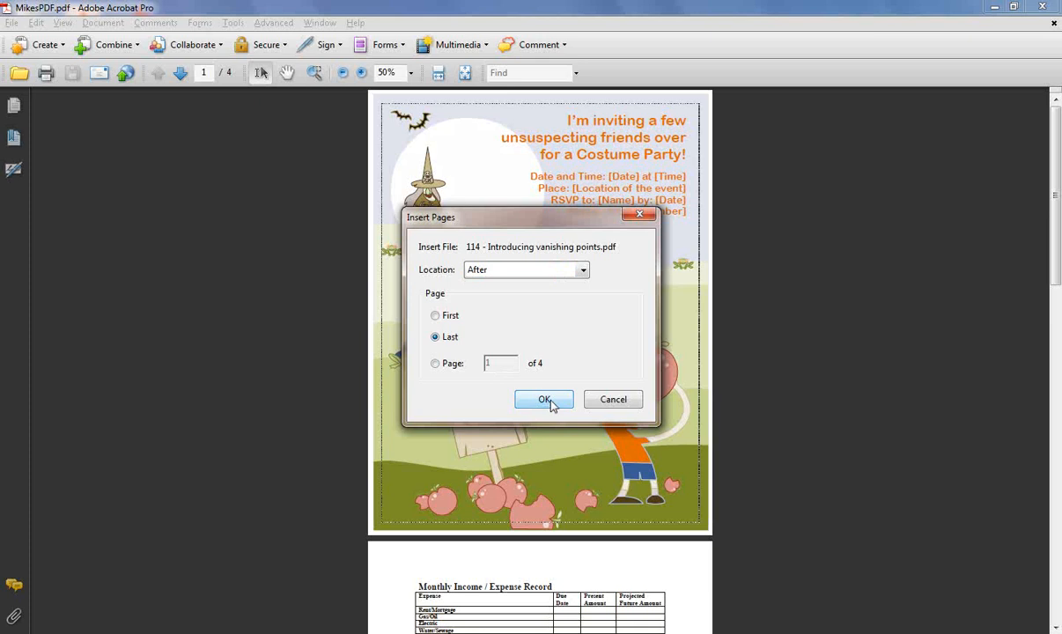
pyautogui.click(542, 398)
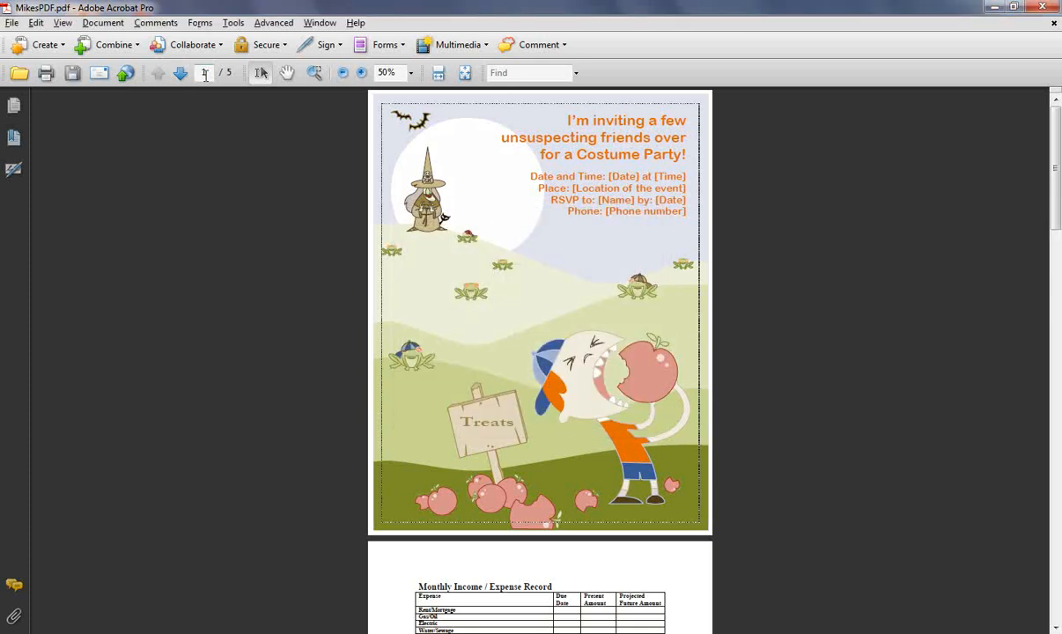
# - Advance to the last page, the street-scene photo after the Pets cover, and dismiss the Document menu unchanged
pyautogui.click(180, 74)
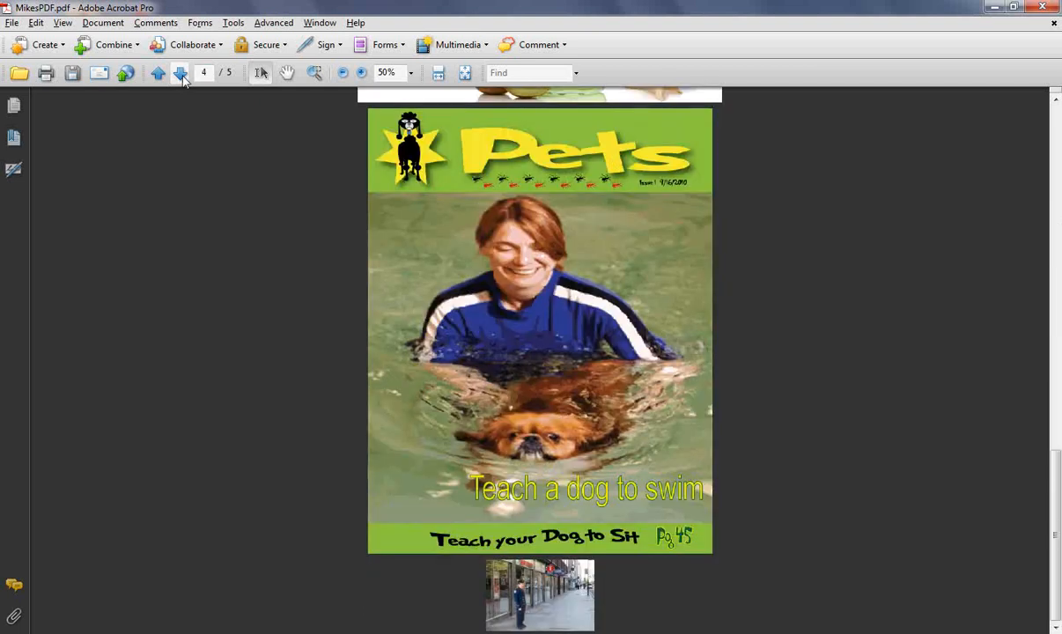
pyautogui.click(180, 74)
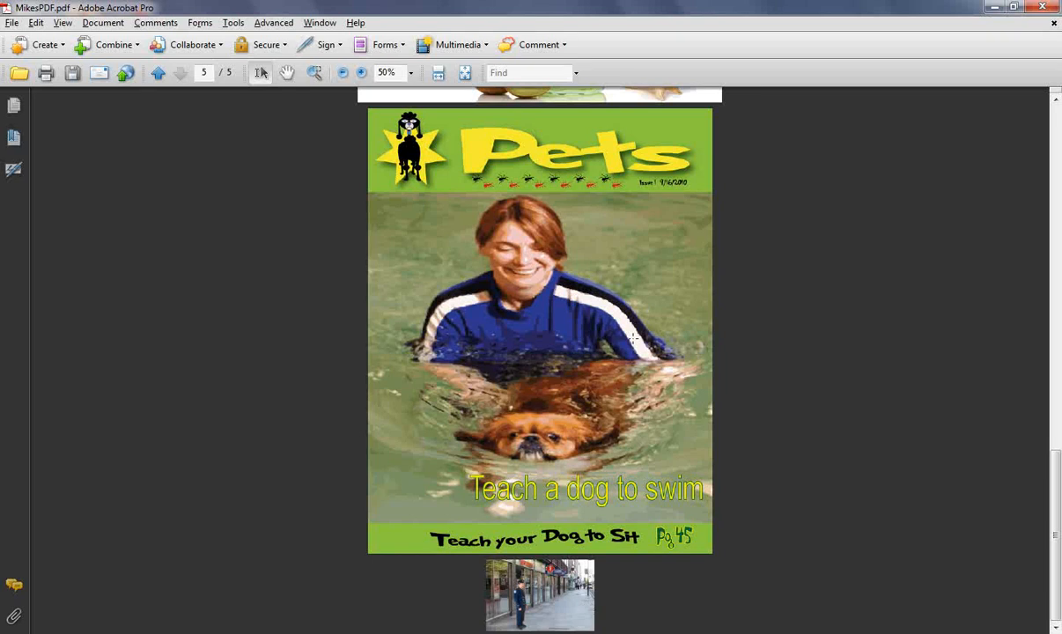
pyautogui.click(102, 22)
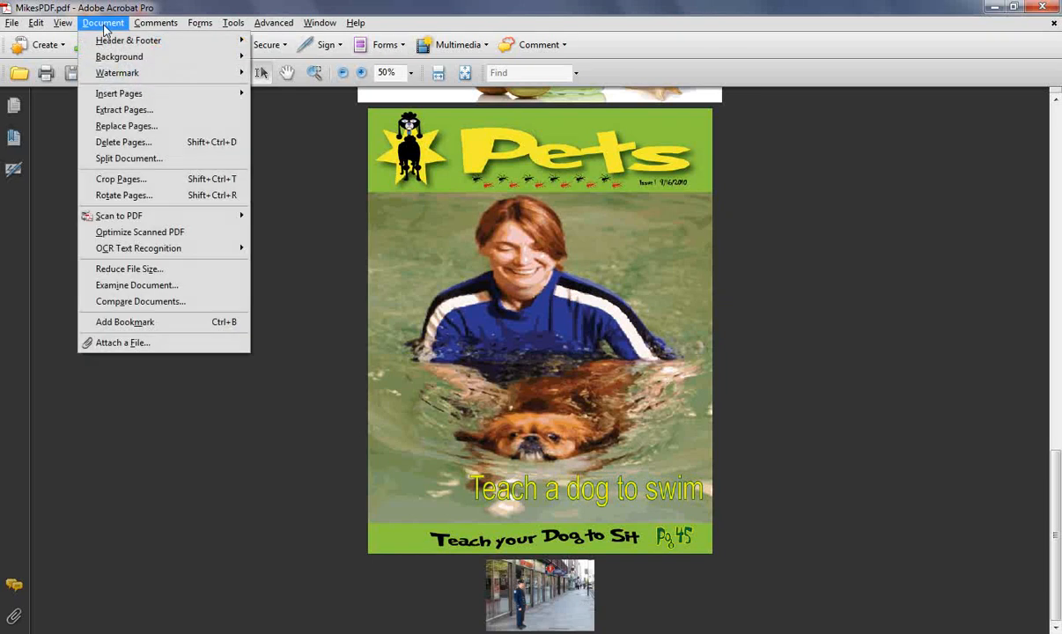
pyautogui.moveTo(124, 141)
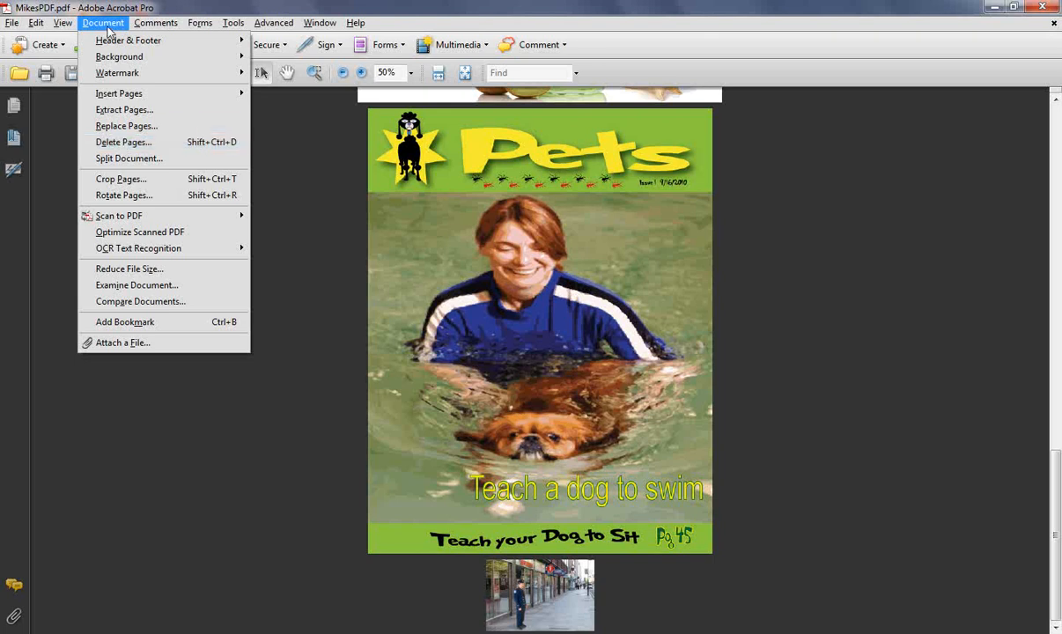
pyautogui.click(275, 37)
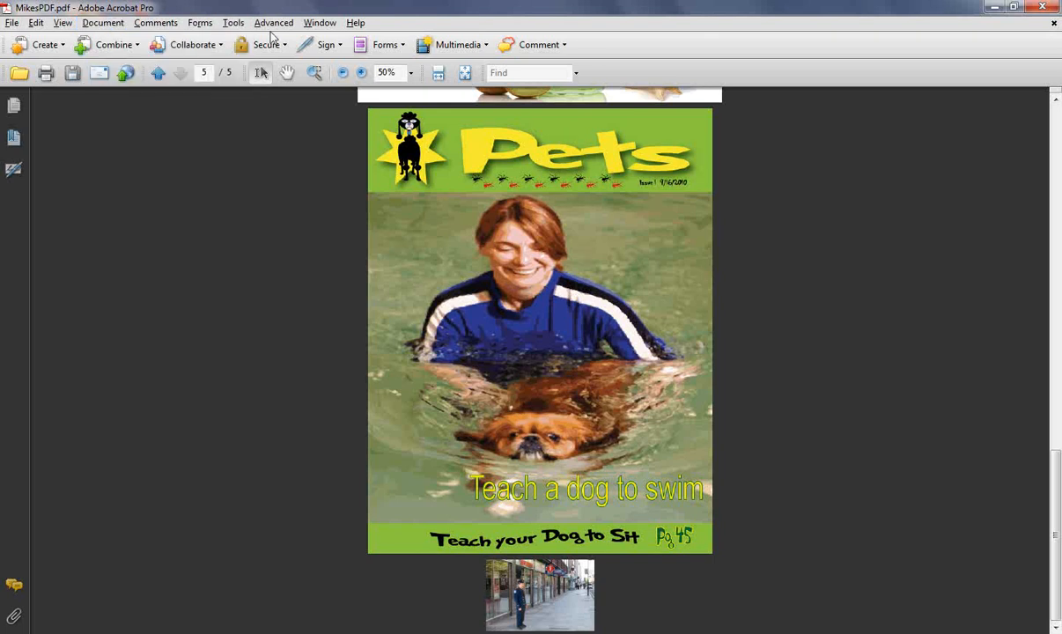
pyautogui.moveTo(14, 105)
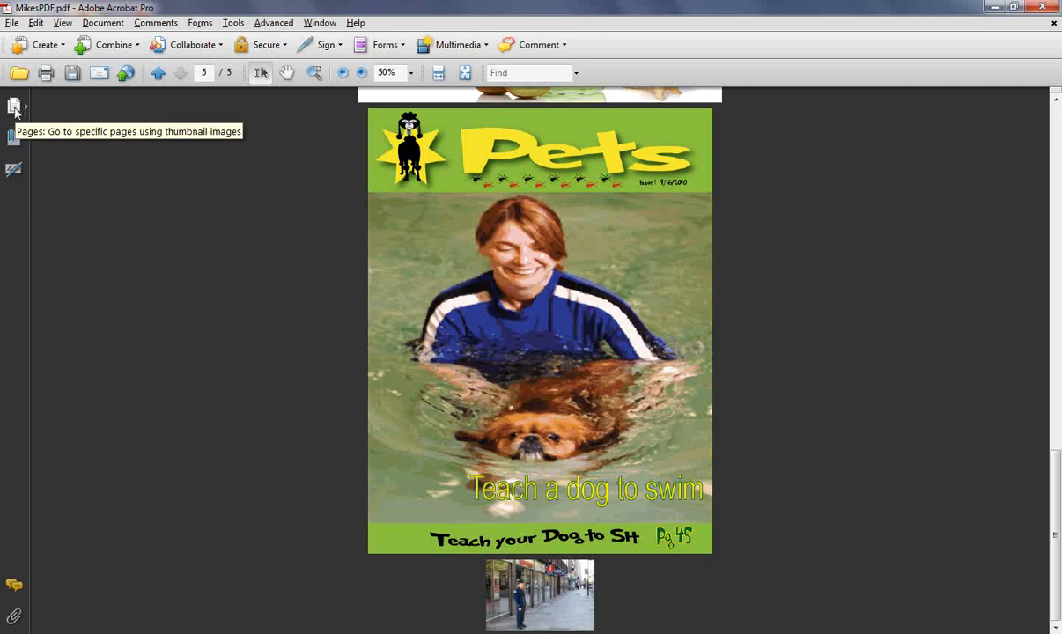
# - Show the Pages thumbnails and move the street-photo page ahead of the Pets cover as page 4
pyautogui.click(14, 106)
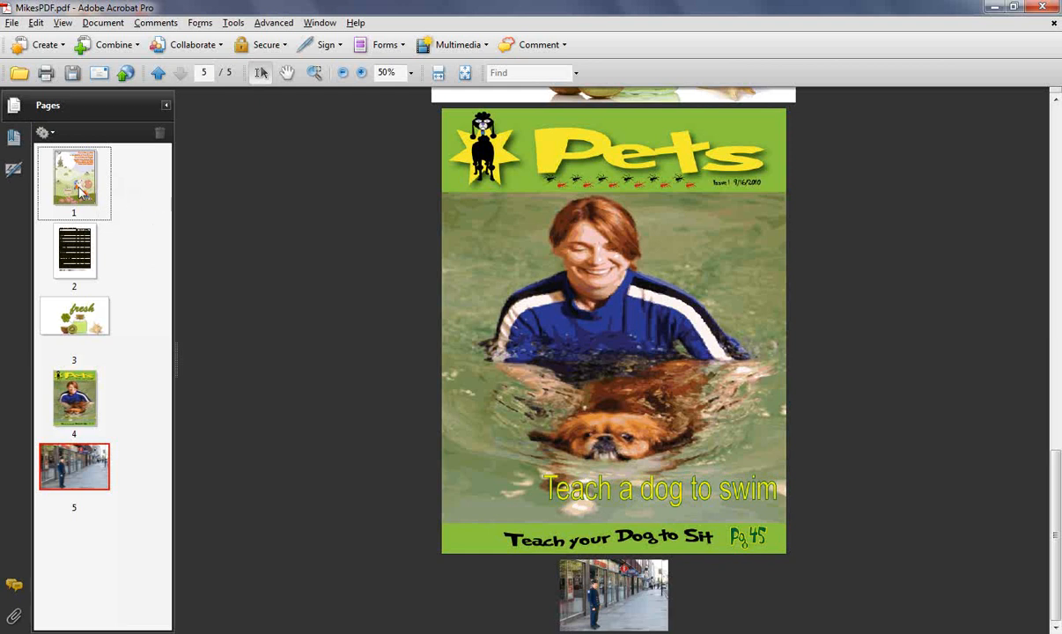
pyautogui.moveTo(77, 416)
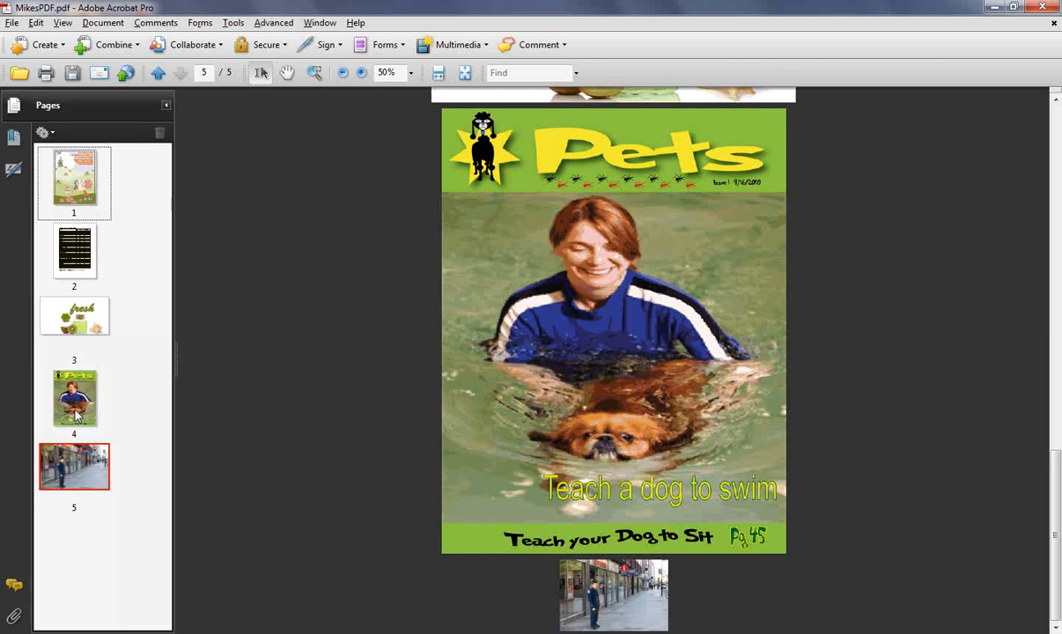
pyautogui.moveTo(74, 267)
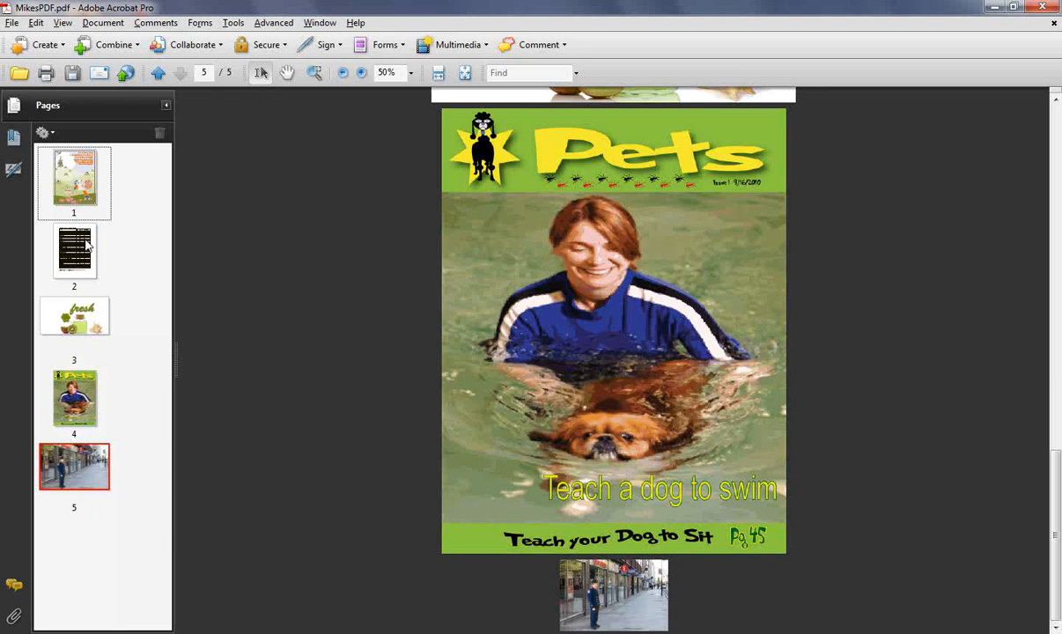
pyautogui.moveTo(79, 477)
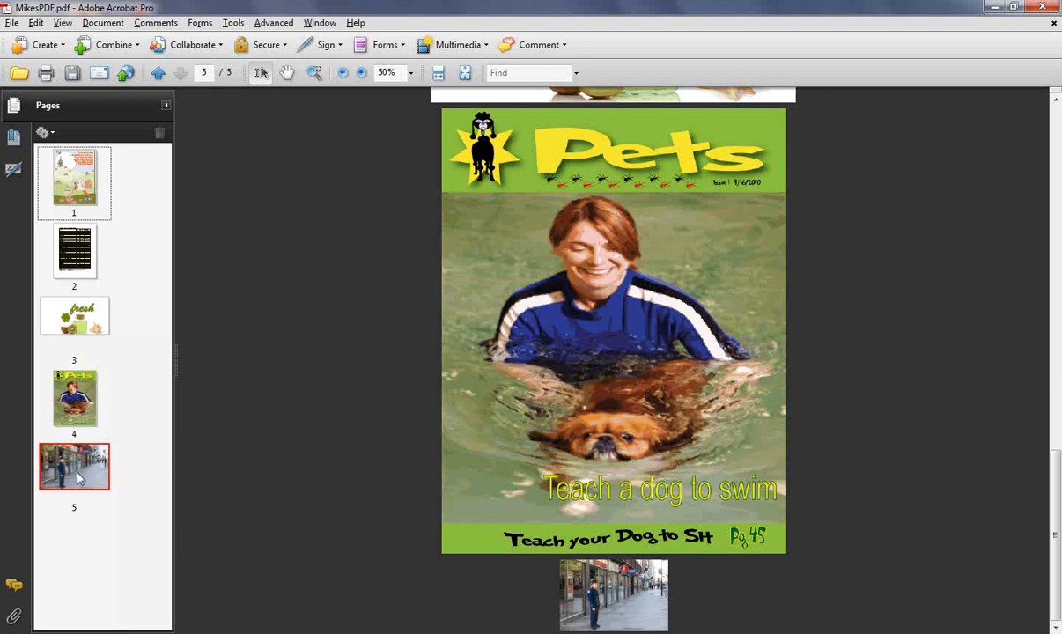
pyautogui.click(74, 467)
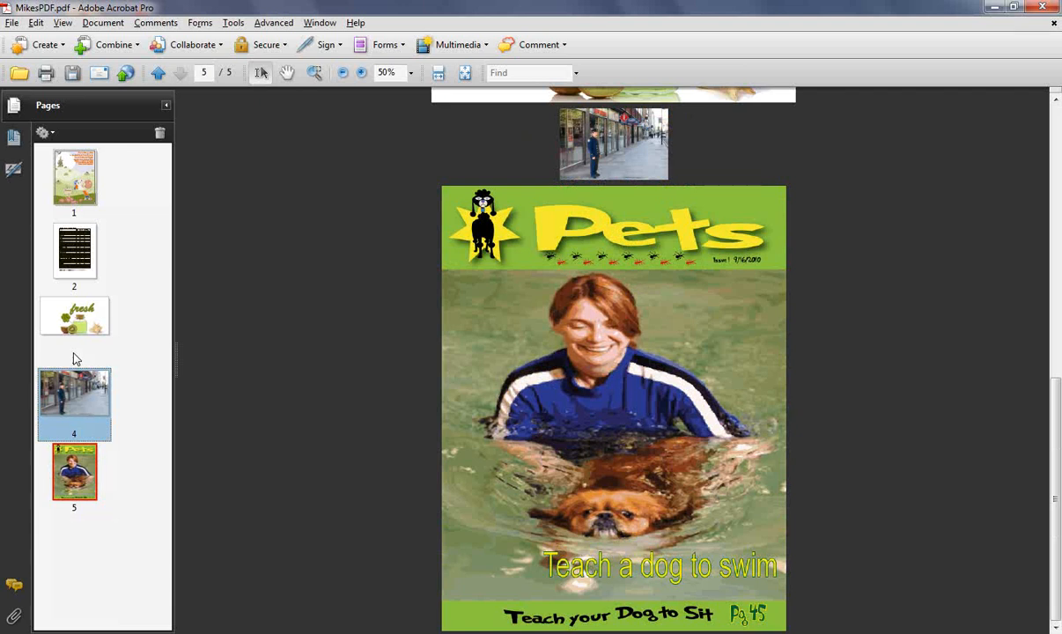
pyautogui.moveTo(331, 454)
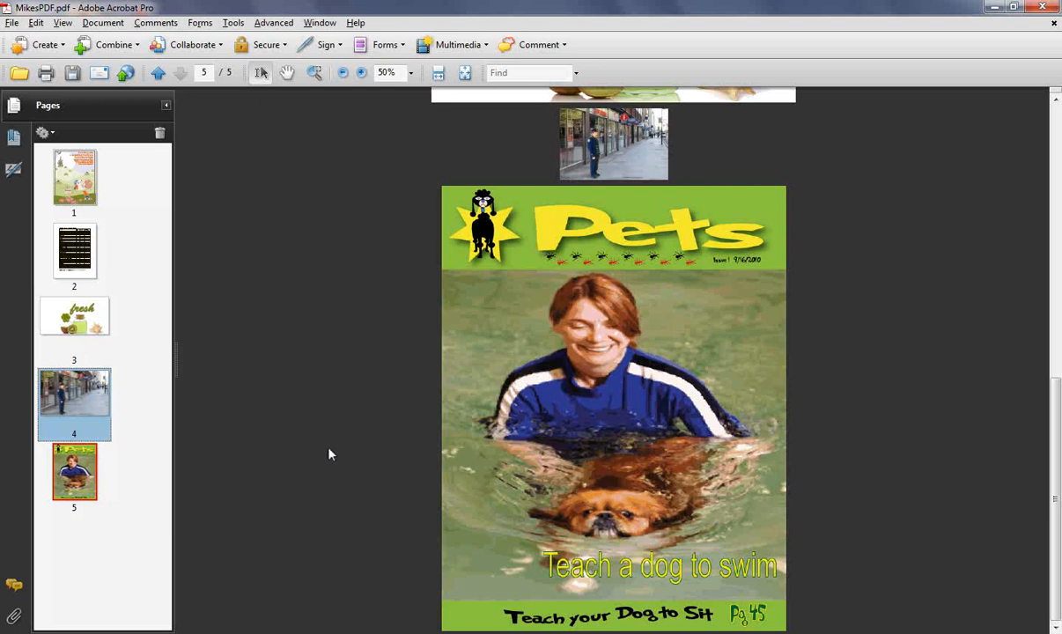
pyautogui.moveTo(342, 440)
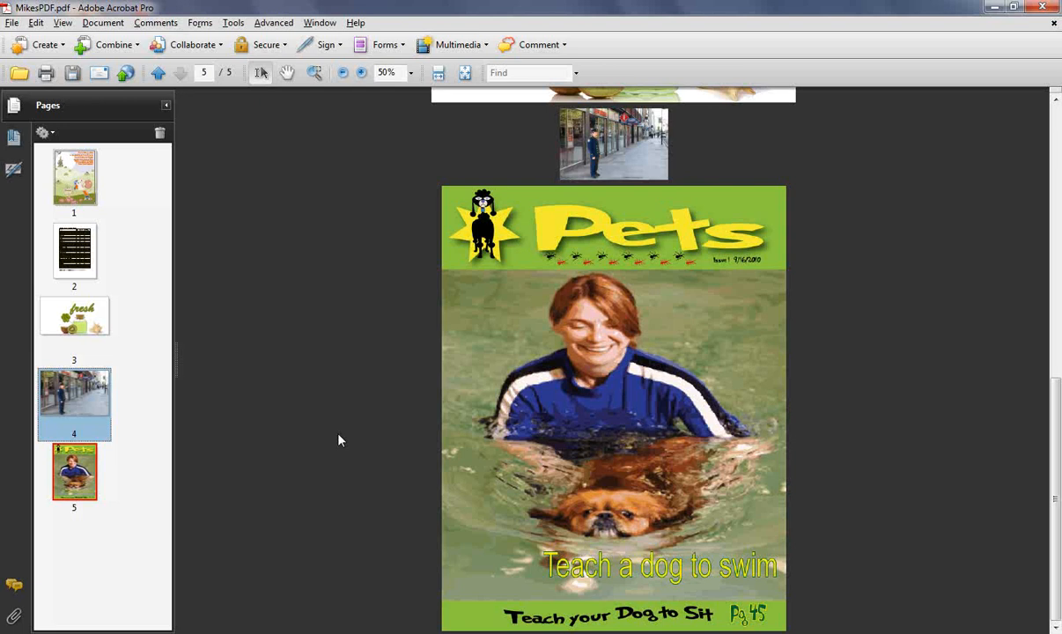
pyautogui.moveTo(335, 442)
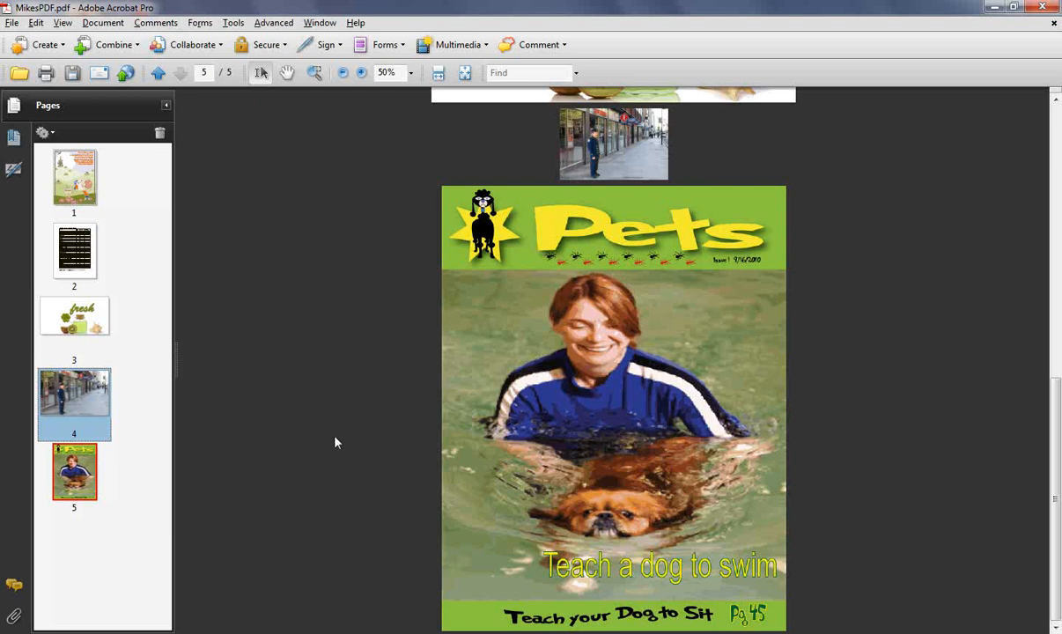
pyautogui.moveTo(274, 546)
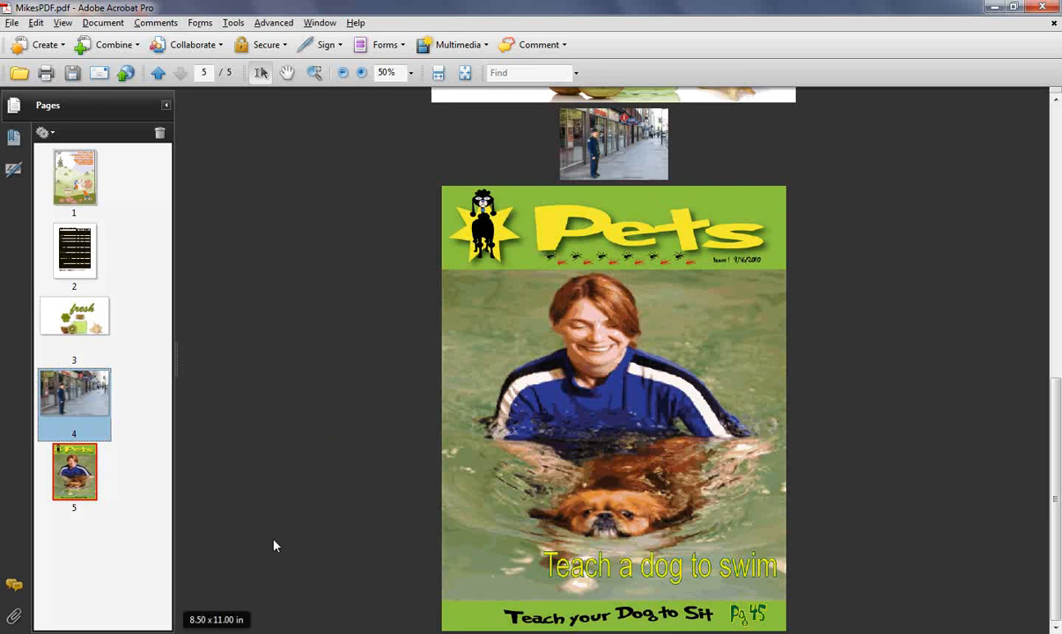
pyautogui.moveTo(275, 539)
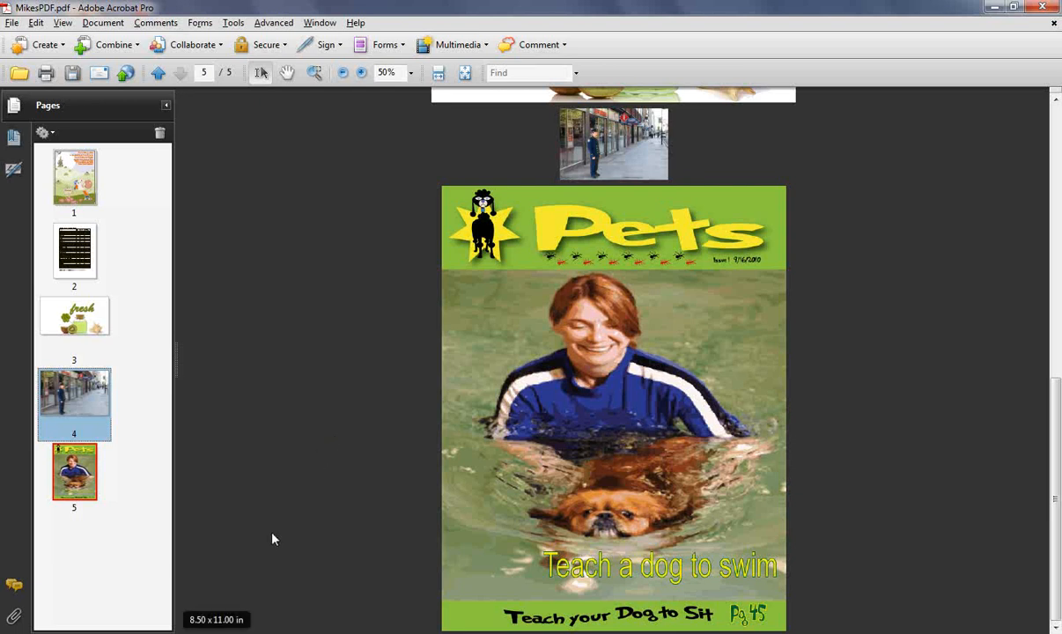